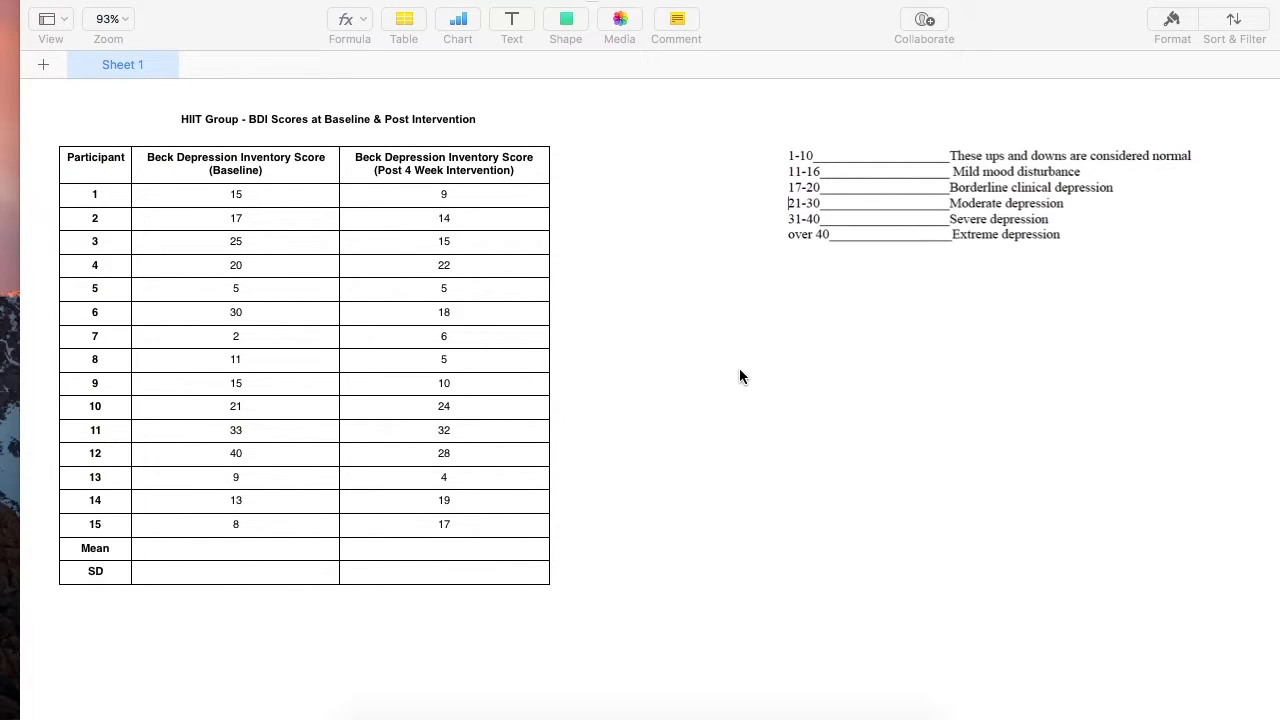
pyautogui.moveTo(298, 218)
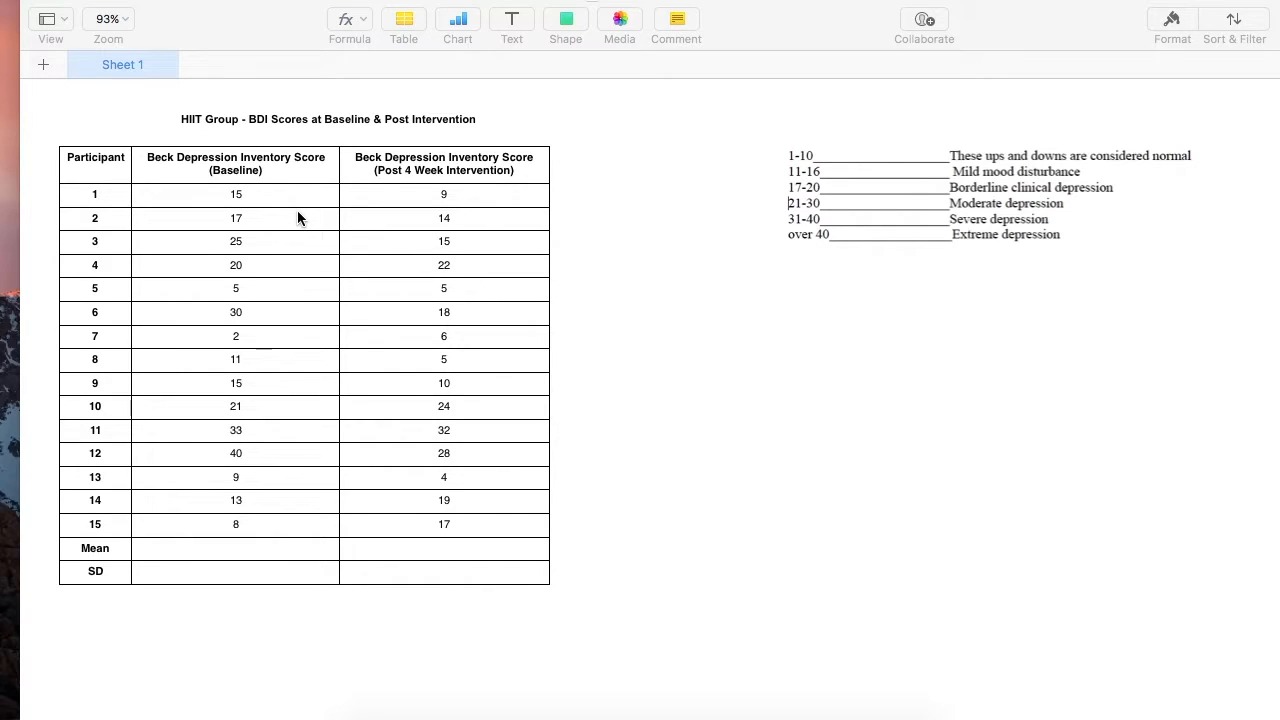
pyautogui.moveTo(238, 178)
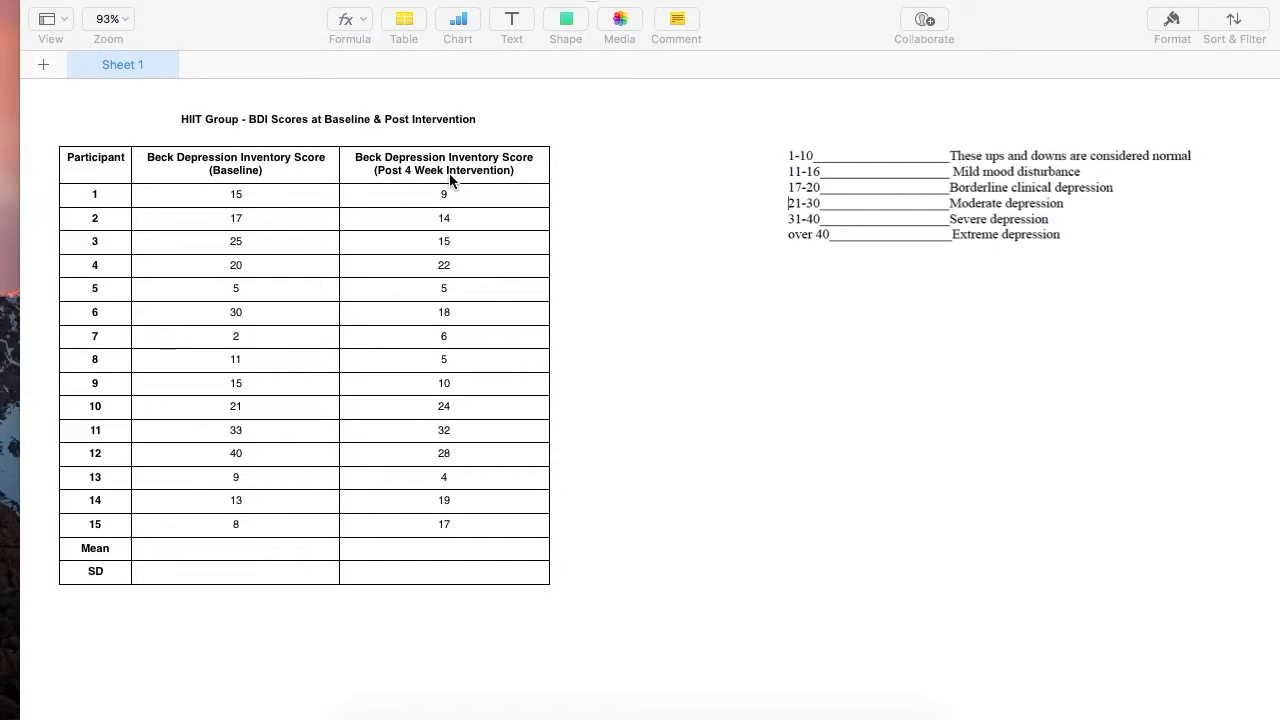
pyautogui.moveTo(357, 188)
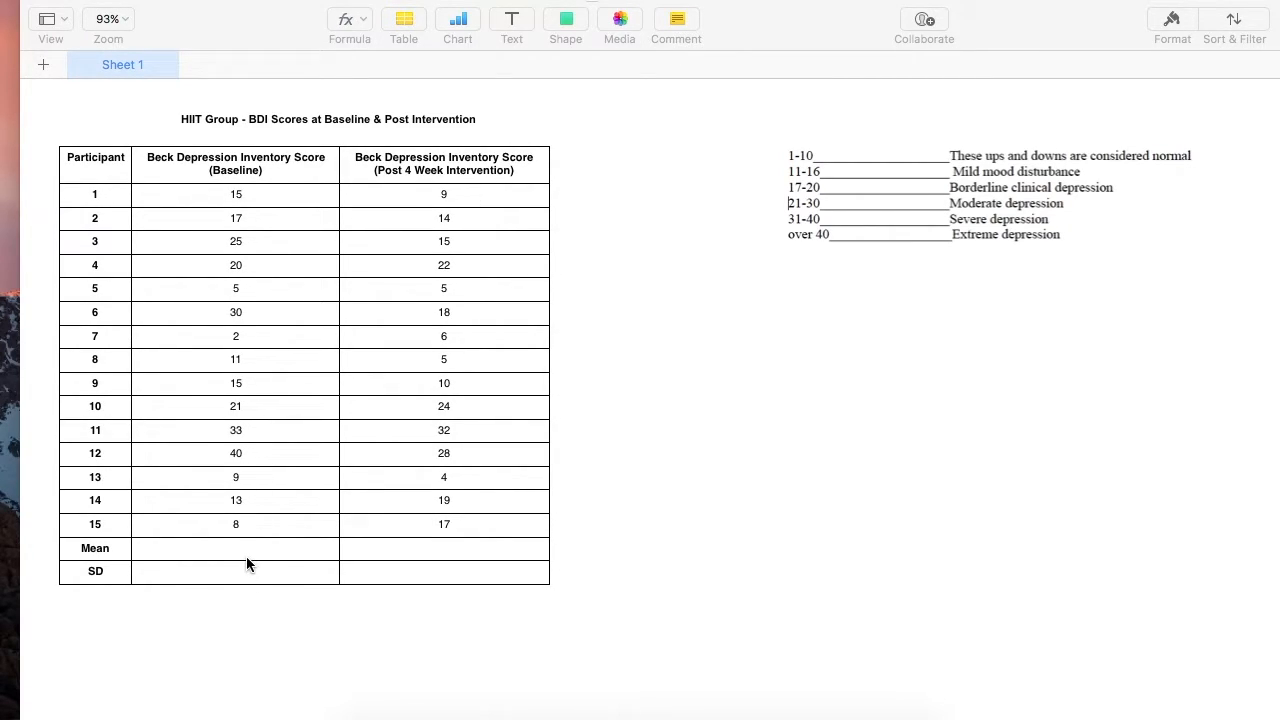
pyautogui.moveTo(361, 565)
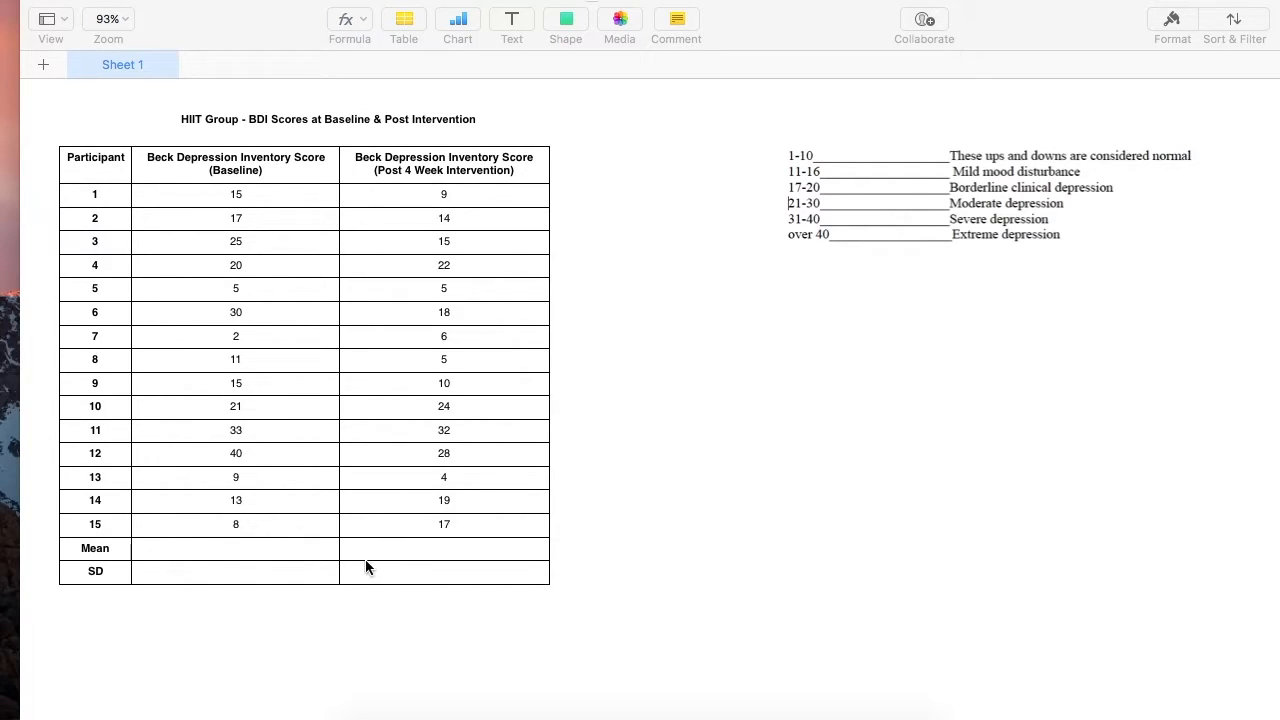
pyautogui.moveTo(247, 549)
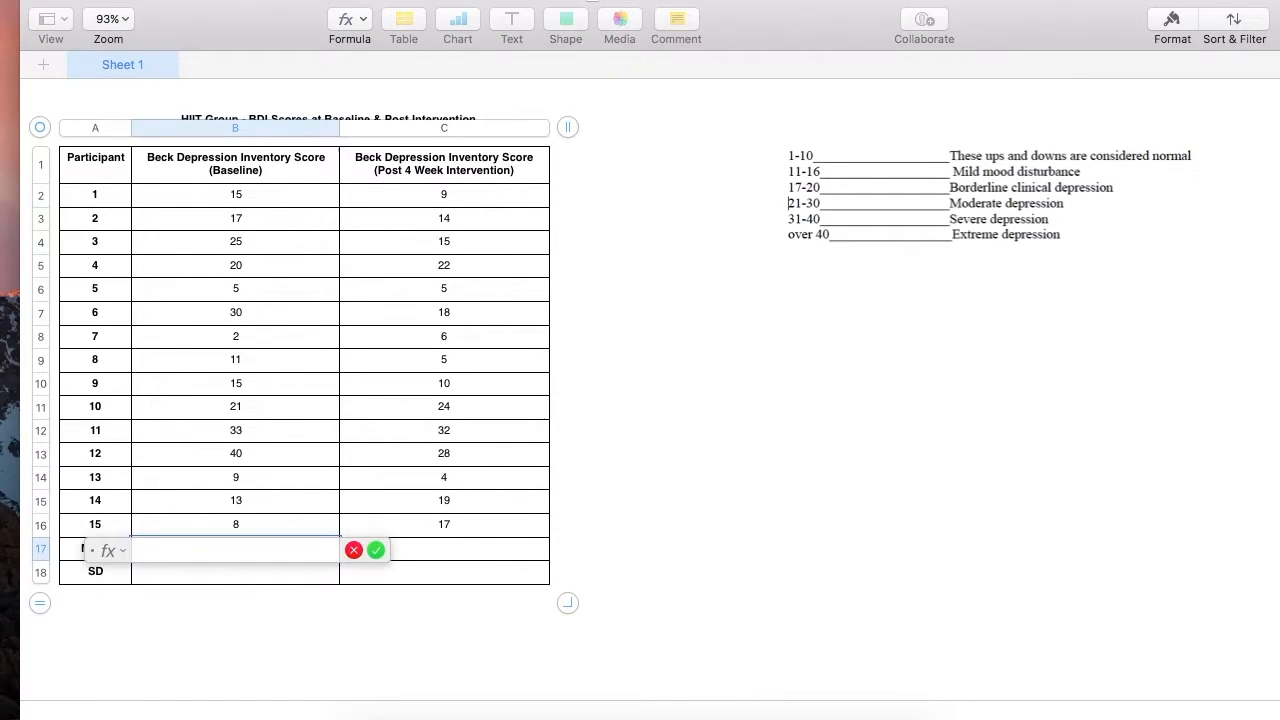
# Step: Enter an AVERAGE formula over the 15 baseline scores (B2:B16) in the Mean row
pyautogui.write('AVERAGE')
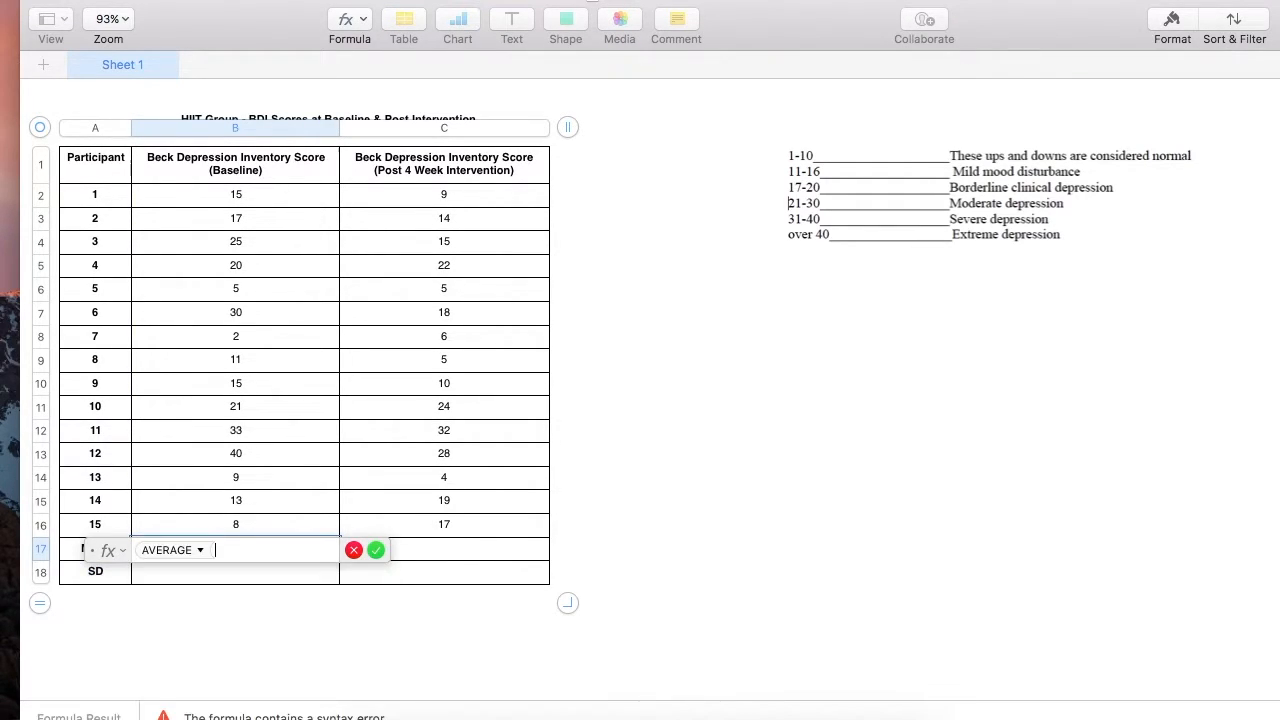
pyautogui.moveTo(236, 194); pyautogui.dragTo(236, 500)
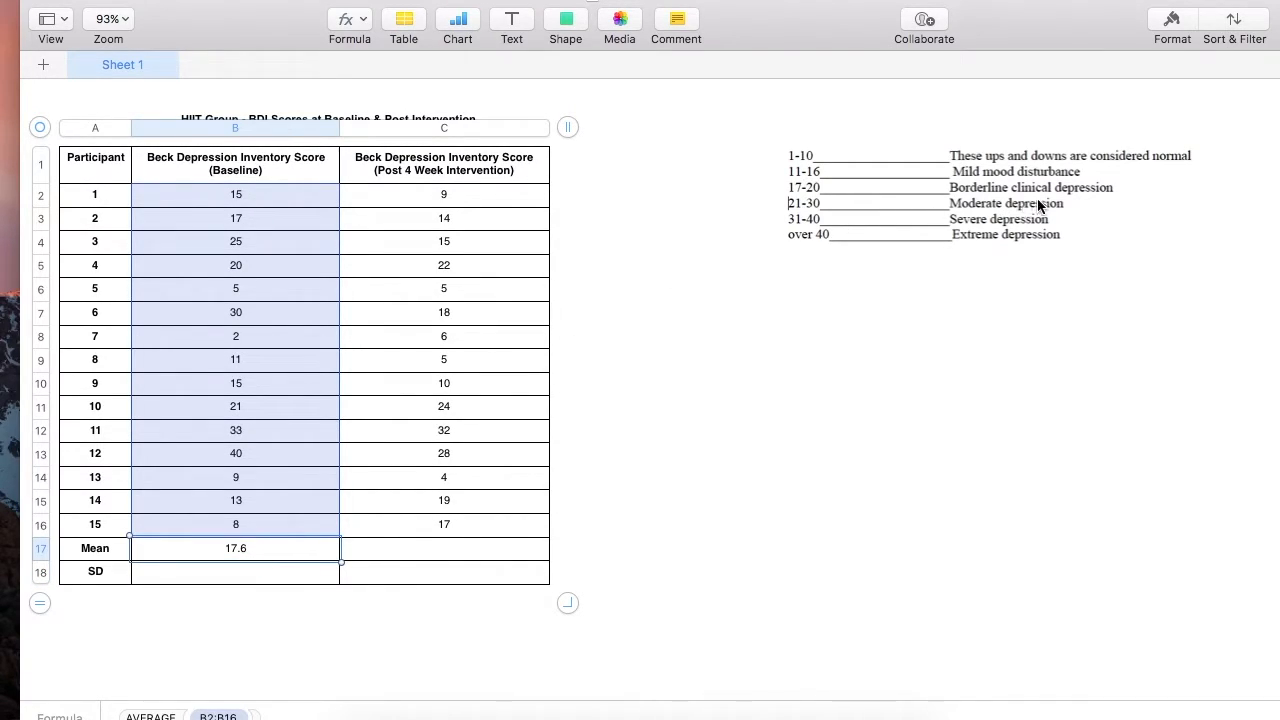
pyautogui.moveTo(420, 302)
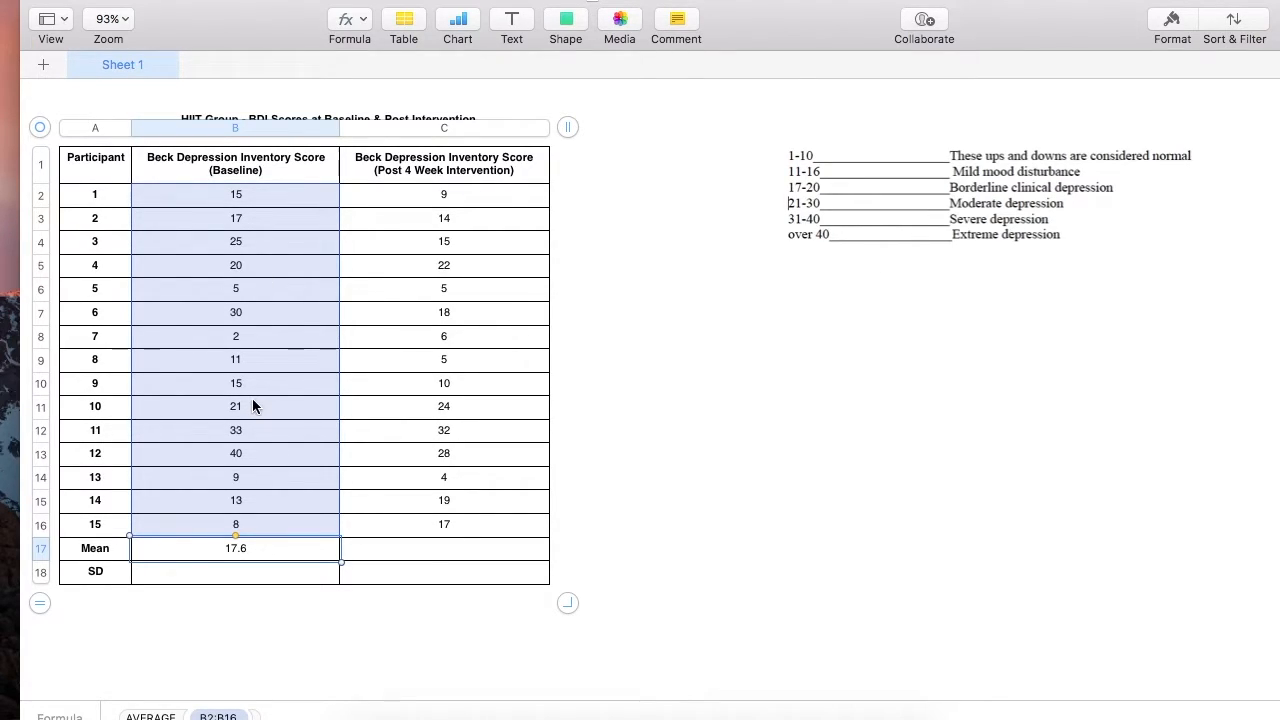
pyautogui.moveTo(287, 527)
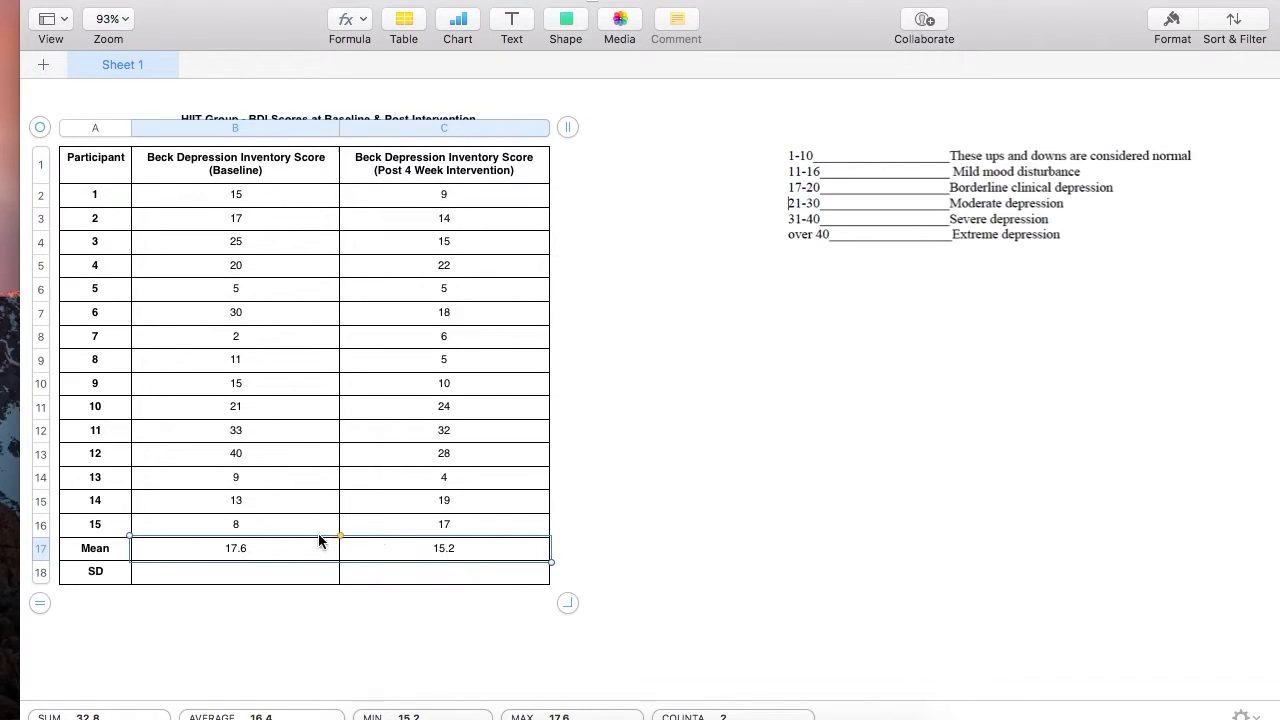
pyautogui.moveTo(716, 272)
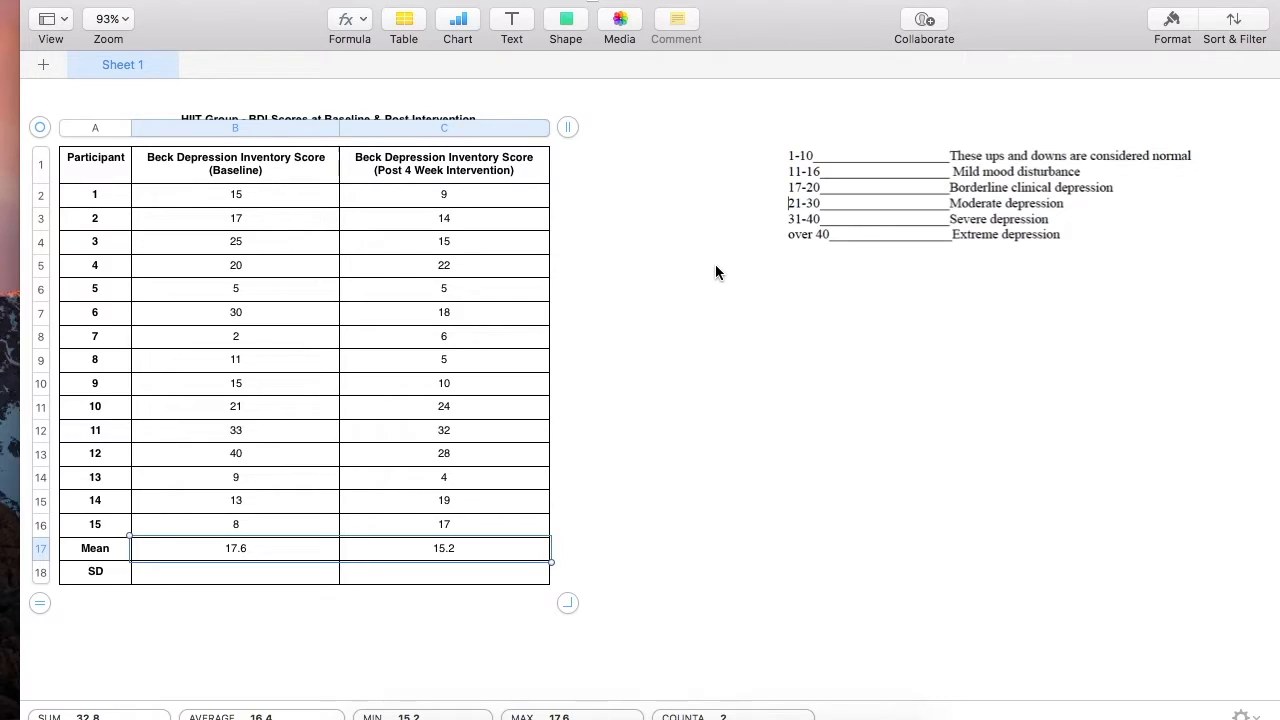
pyautogui.moveTo(826, 180)
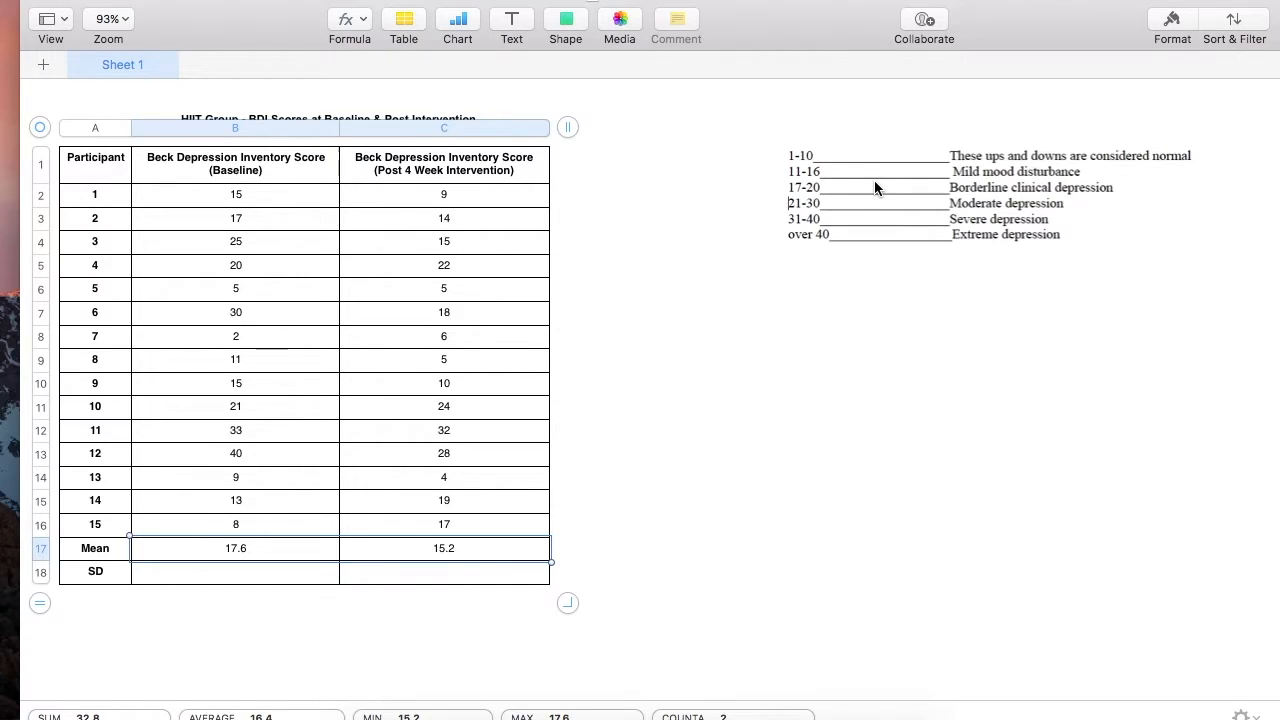
# Step: Enter a STDEV formula over the baseline scores B2:B16 in the SD row, giving 10.729
pyautogui.click(235, 571)
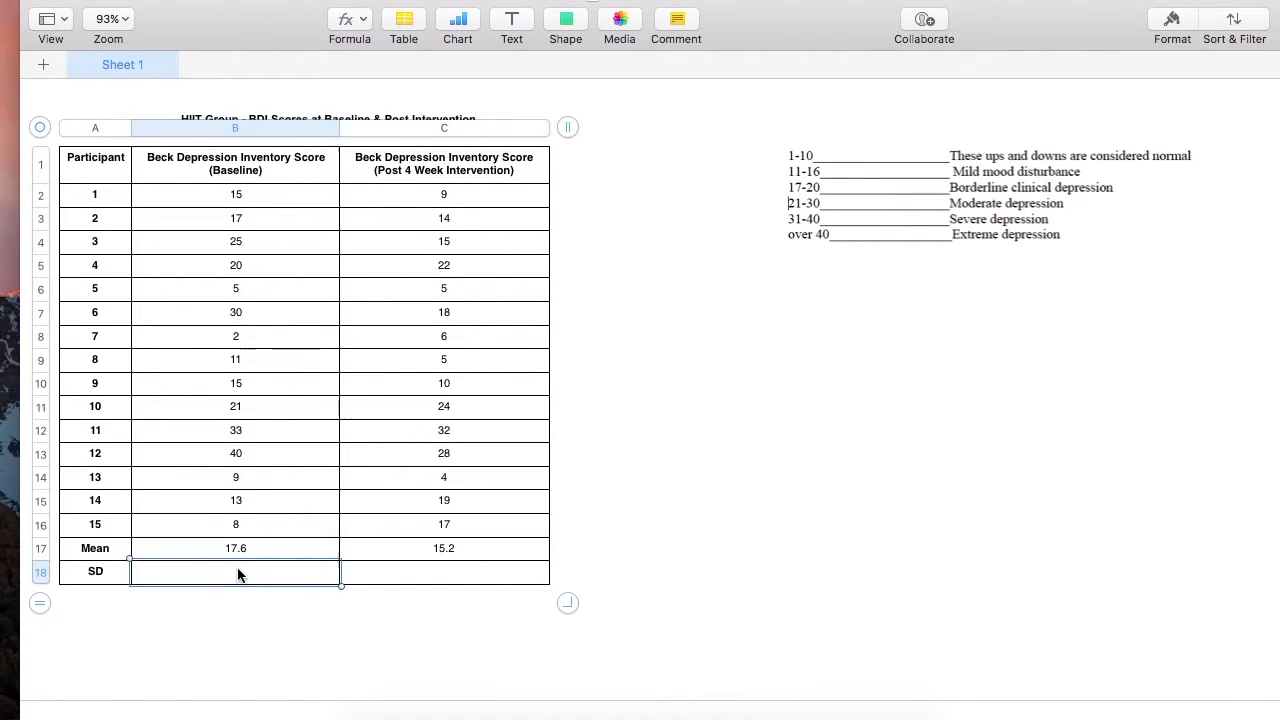
pyautogui.write('STDEV')
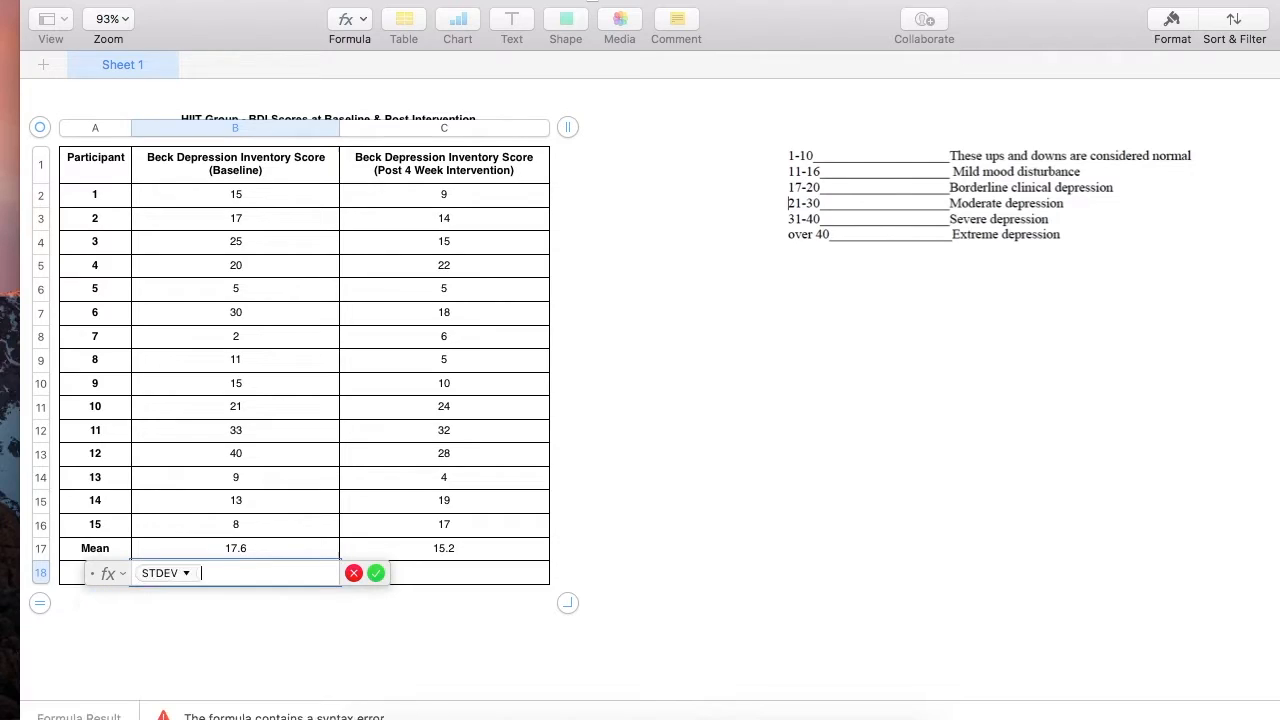
pyautogui.moveTo(236, 193); pyautogui.dragTo(236, 359)
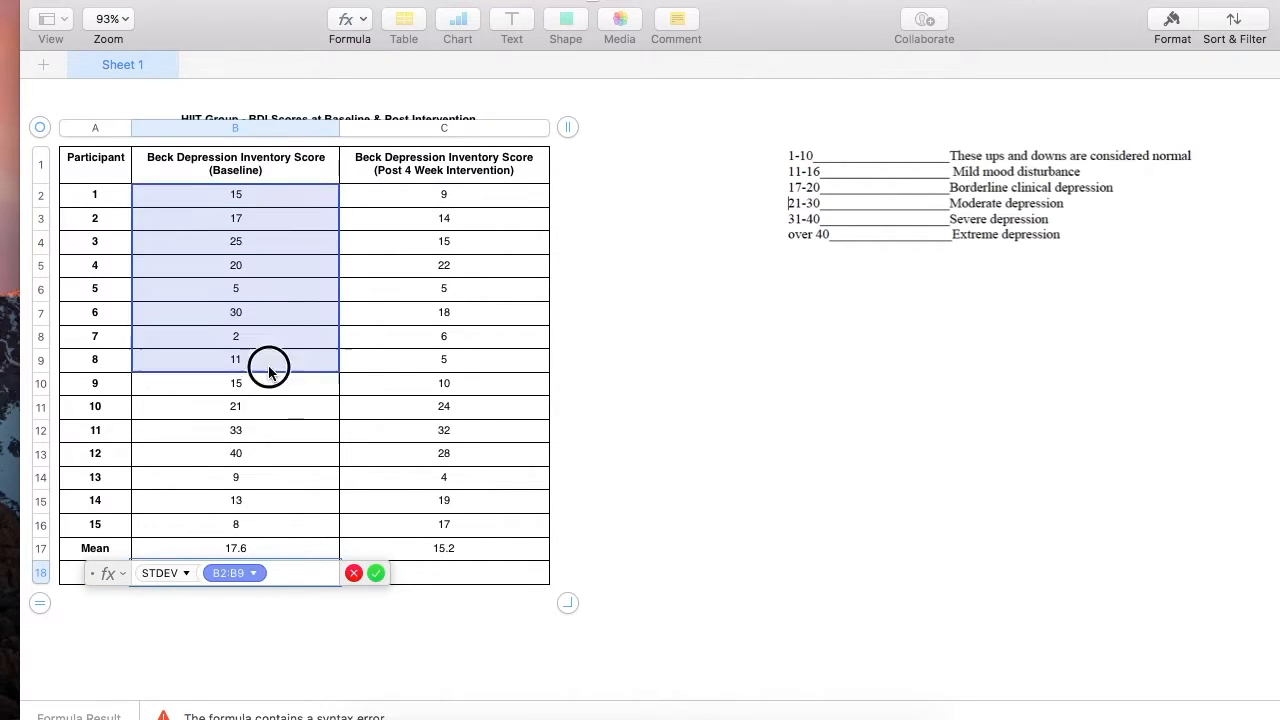
pyautogui.moveTo(268, 362); pyautogui.dragTo(338, 537)
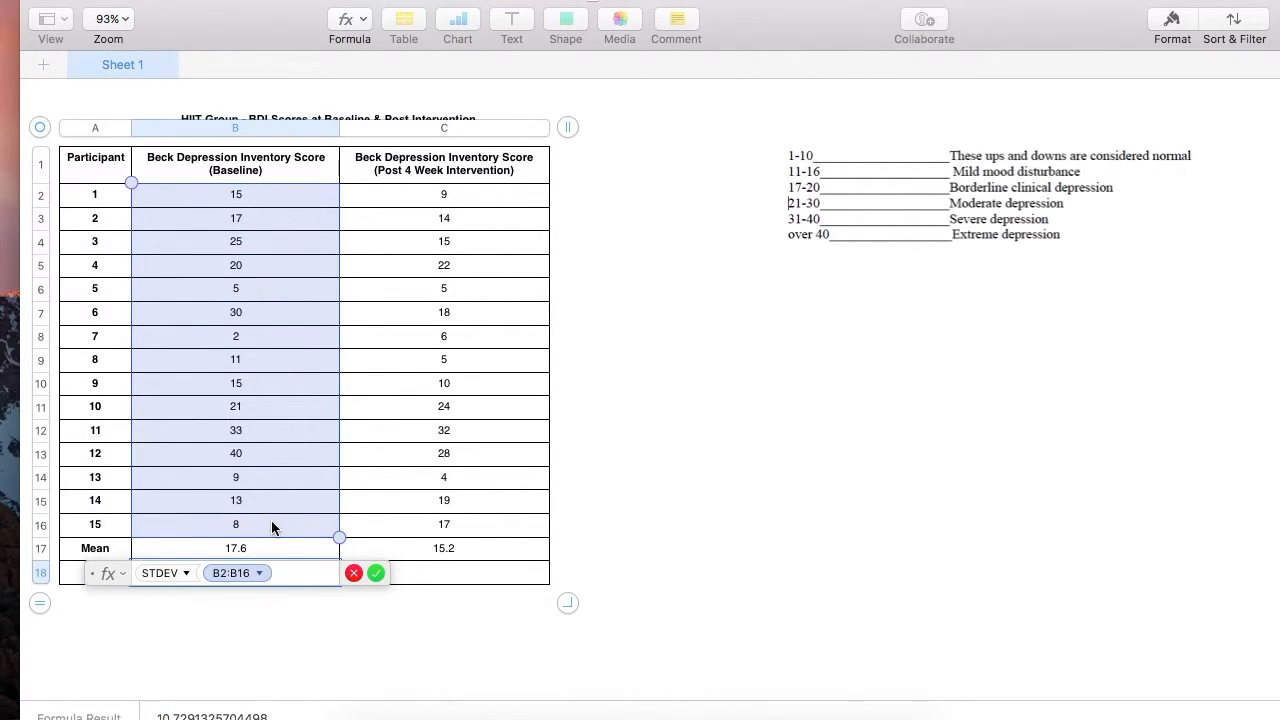
pyautogui.click(376, 573)
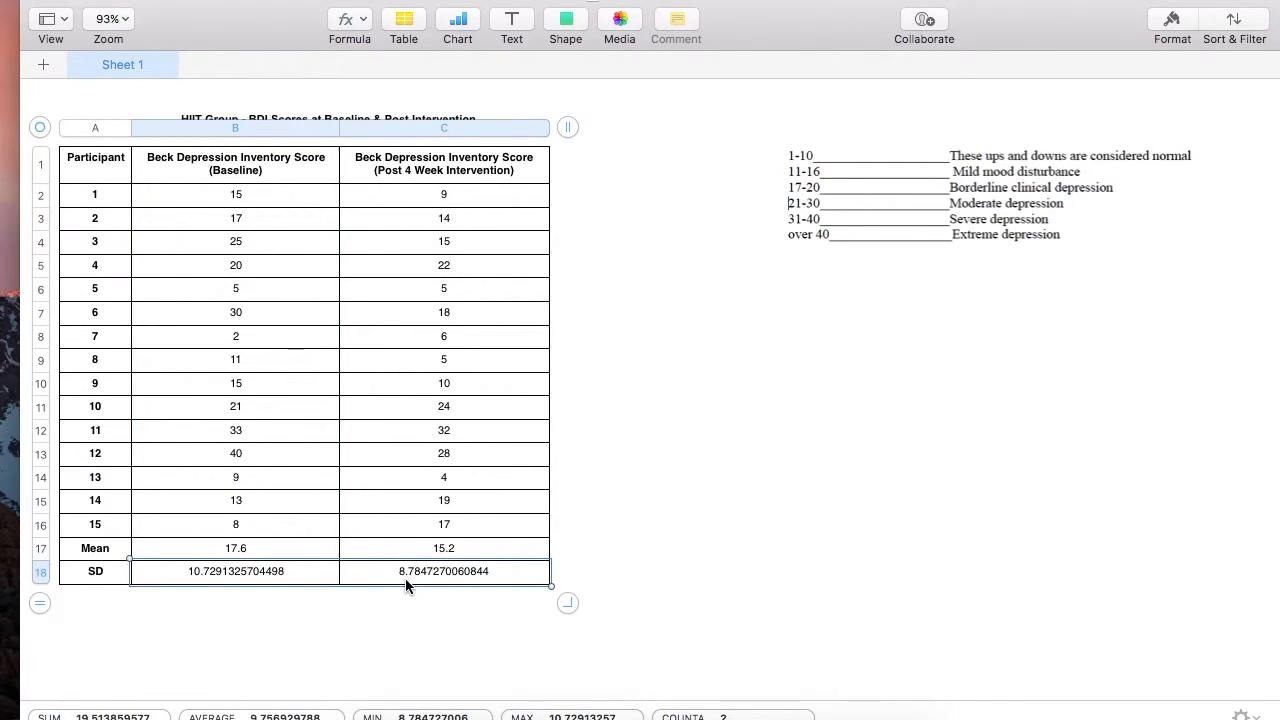
pyautogui.moveTo(658, 556)
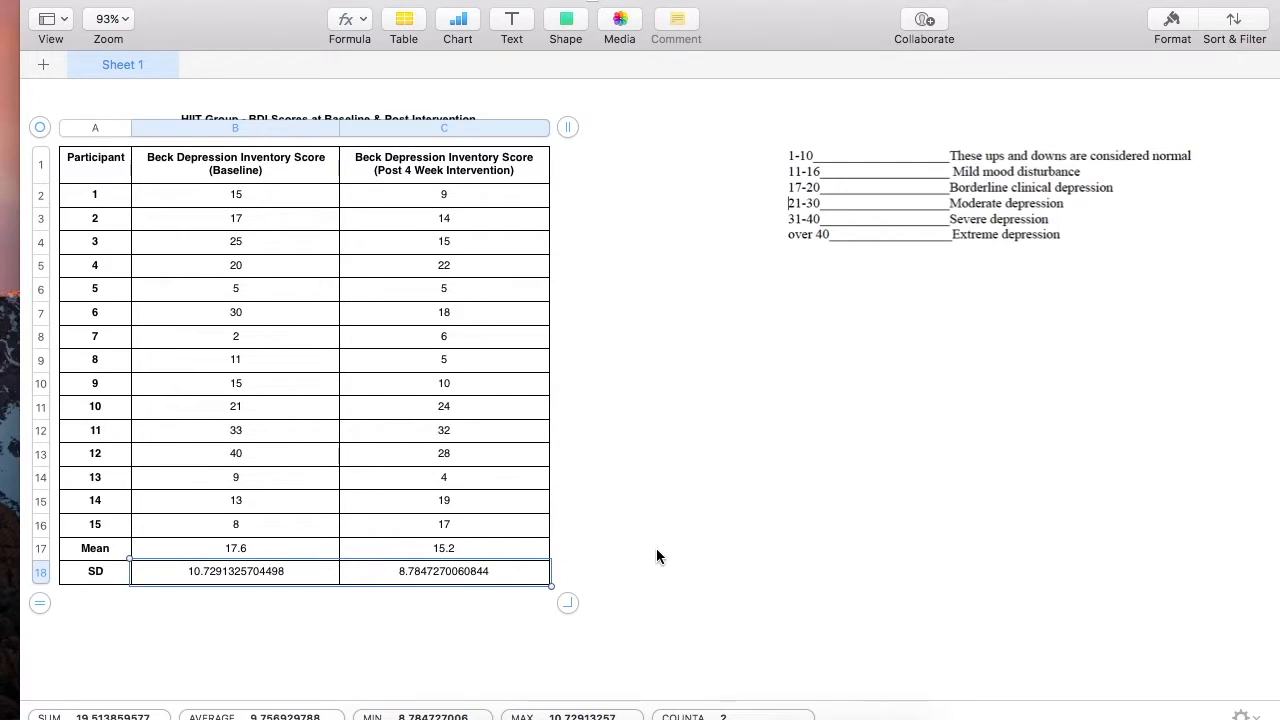
pyautogui.click(658, 556)
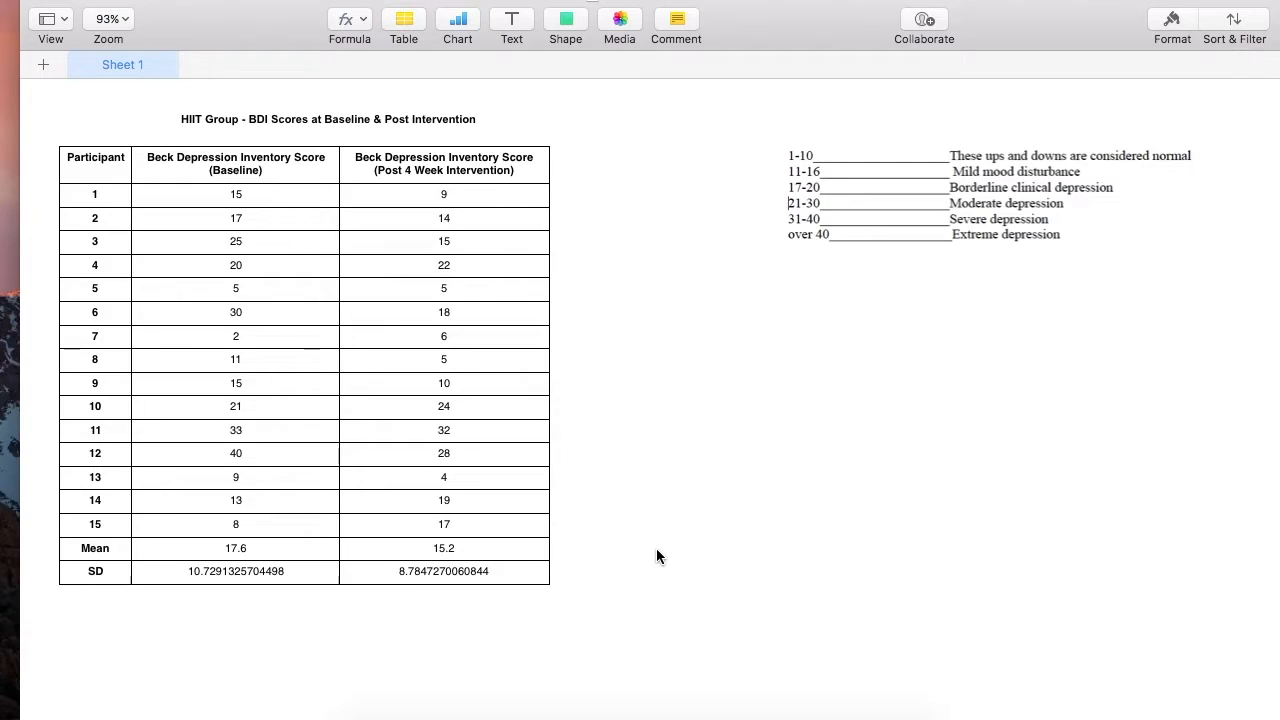
pyautogui.moveTo(379, 200)
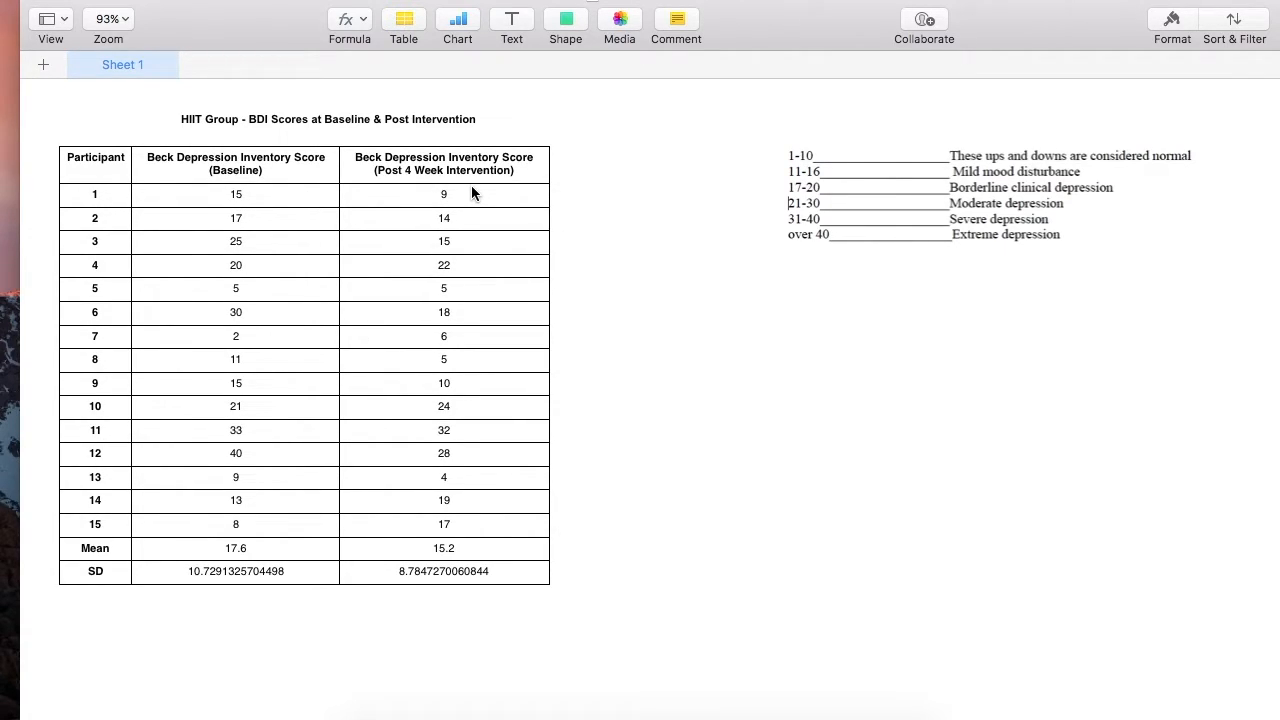
pyautogui.moveTo(172, 204)
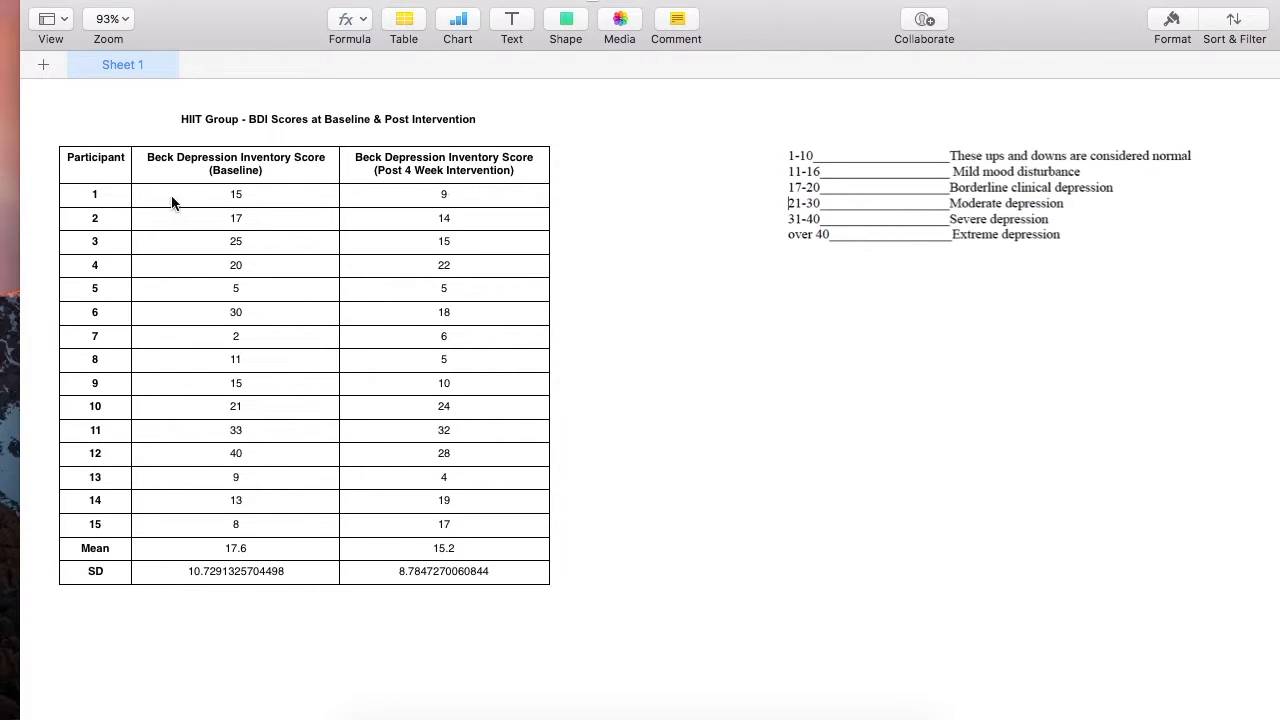
pyautogui.moveTo(97, 210)
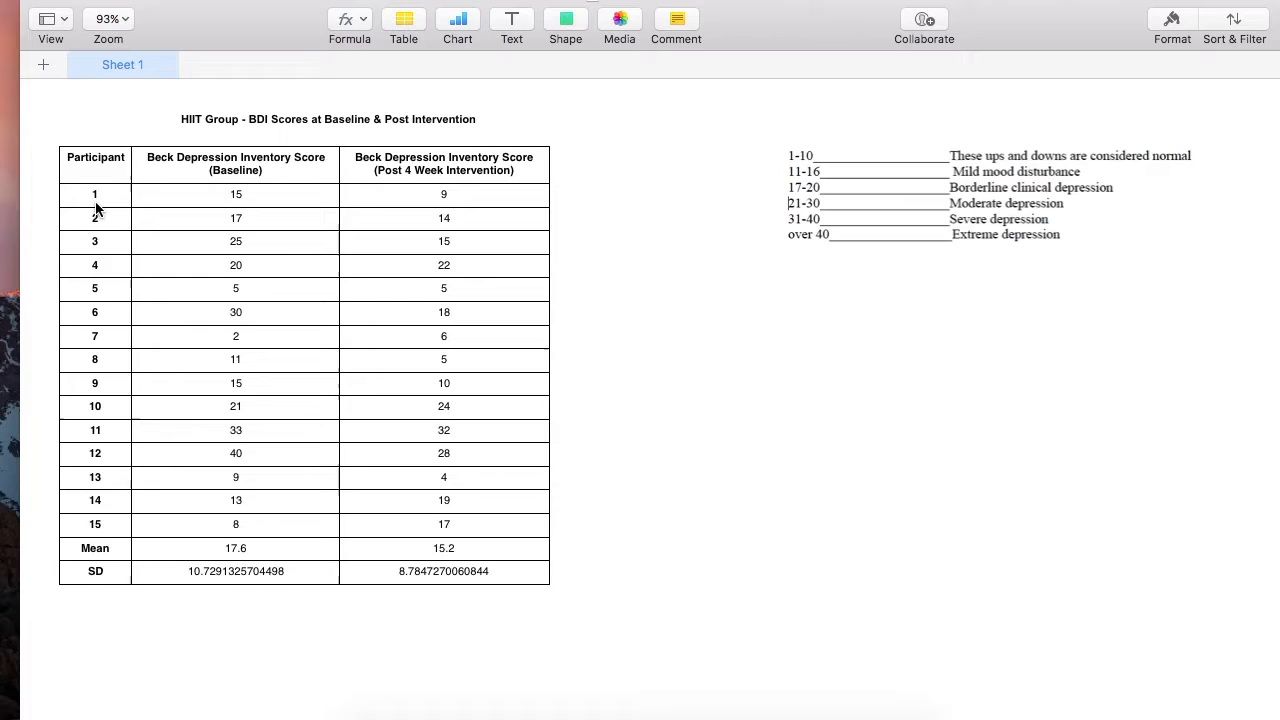
# Step: Select a row in SPSS Variable View, where Participant, BDI_pre and BDI_post are defined
pyautogui.click(95, 194)
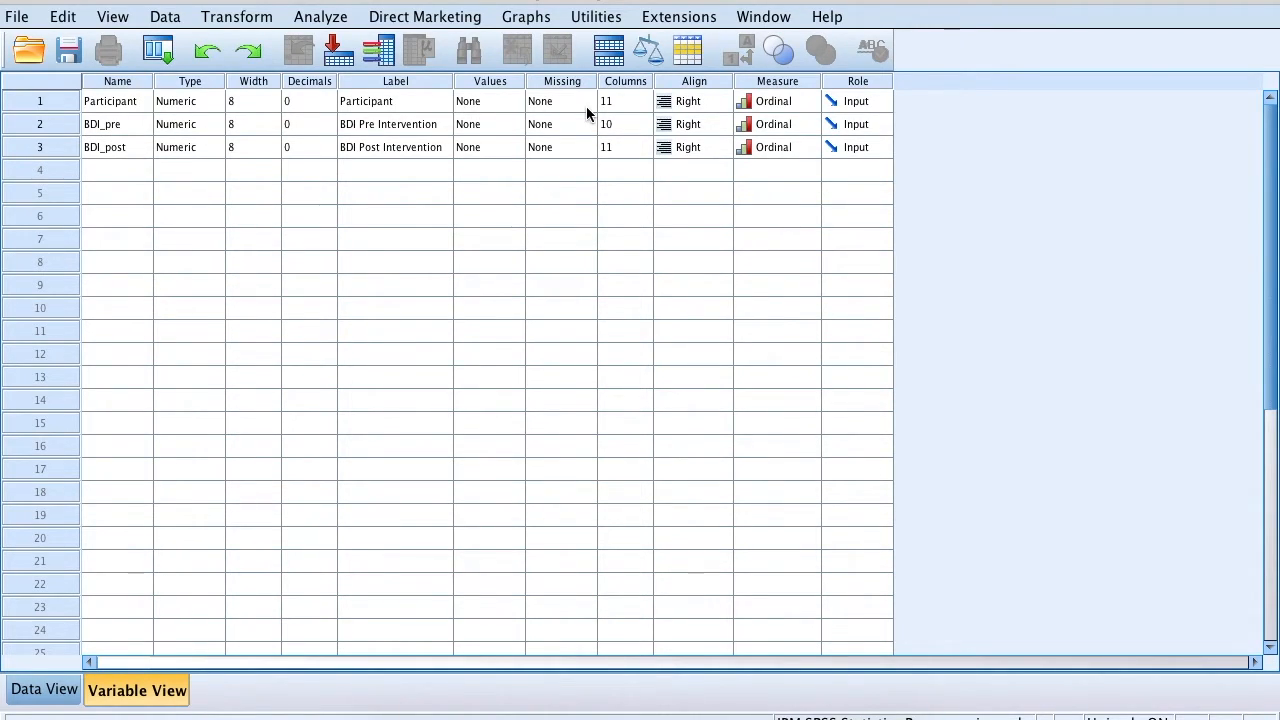
pyautogui.moveTo(712, 293)
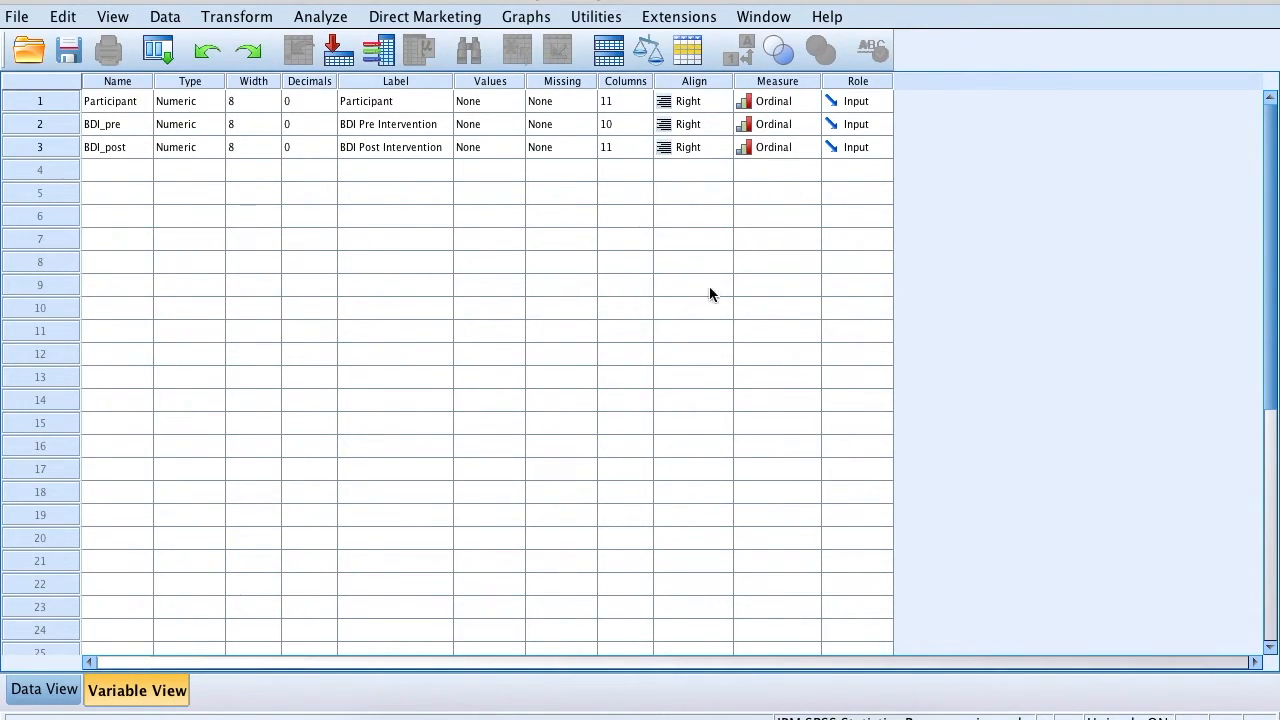
# Step: Switch to Data View to show all 15 participants' baseline and post BDI scores
pyautogui.click(43, 689)
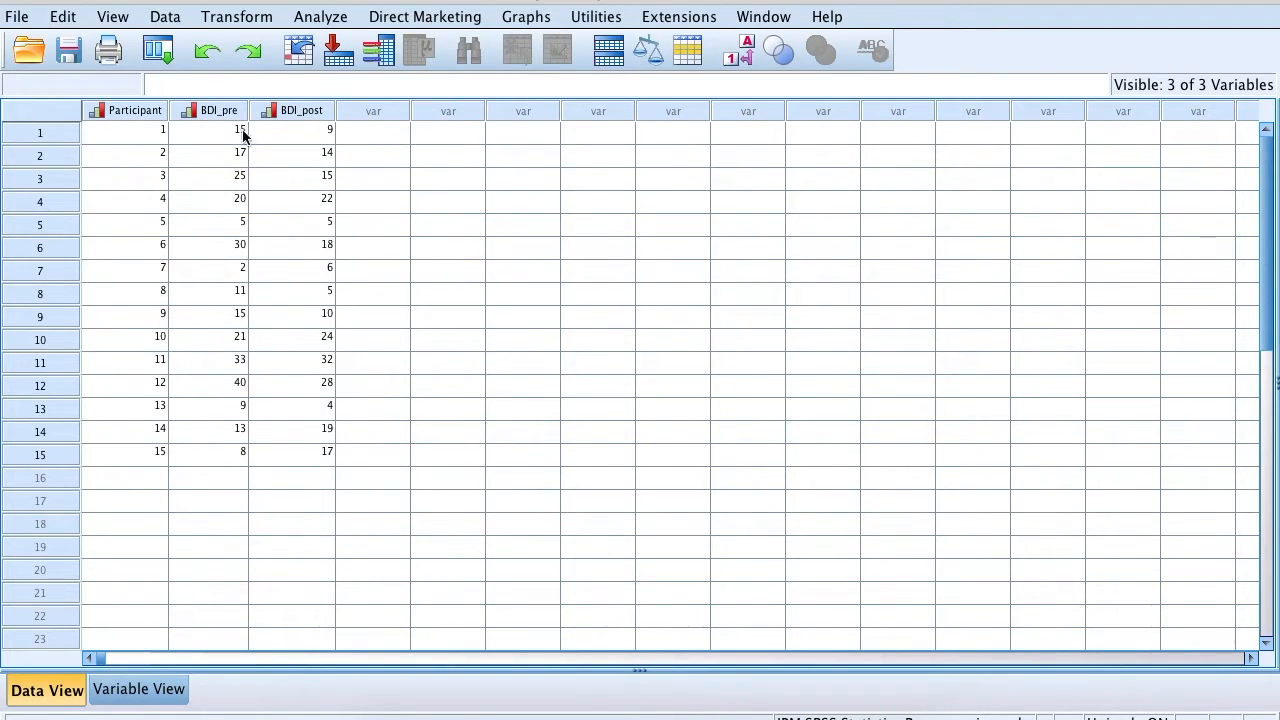
# Step: Set up a 2 Related Samples Wilcoxon test pairing BDI pre and post, requesting descriptives
pyautogui.click(320, 16)
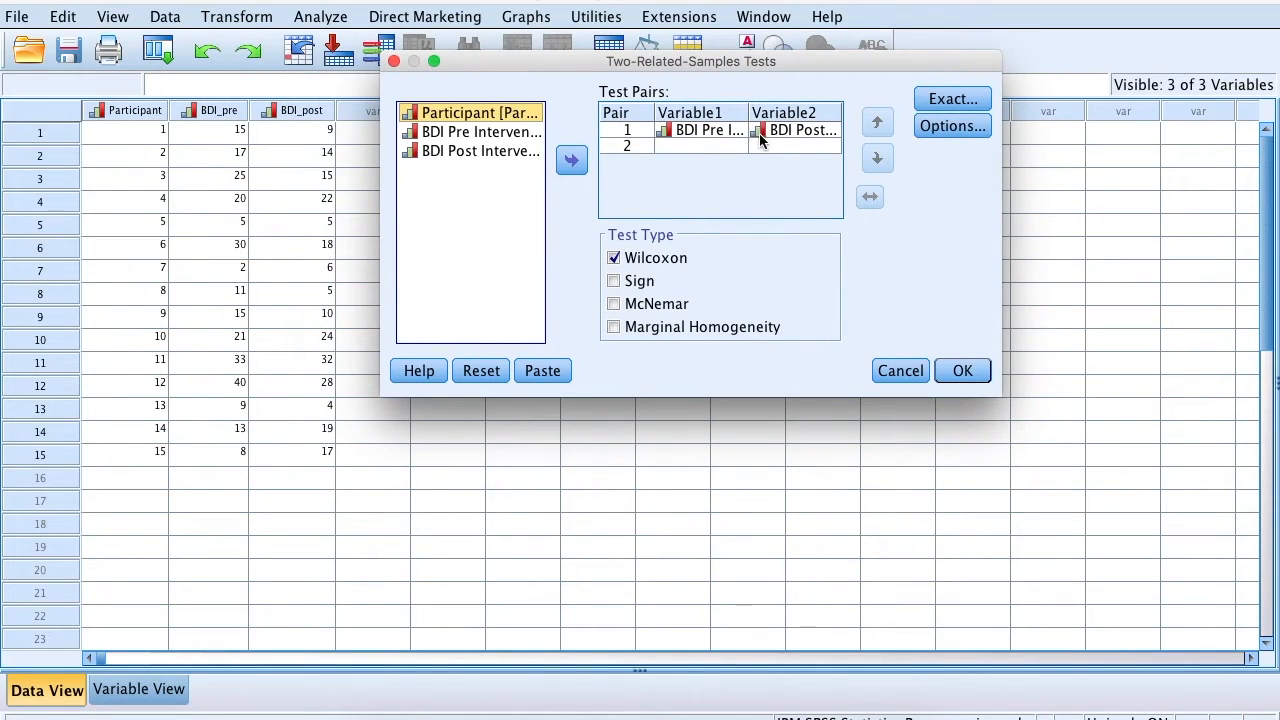
pyautogui.moveTo(793, 143)
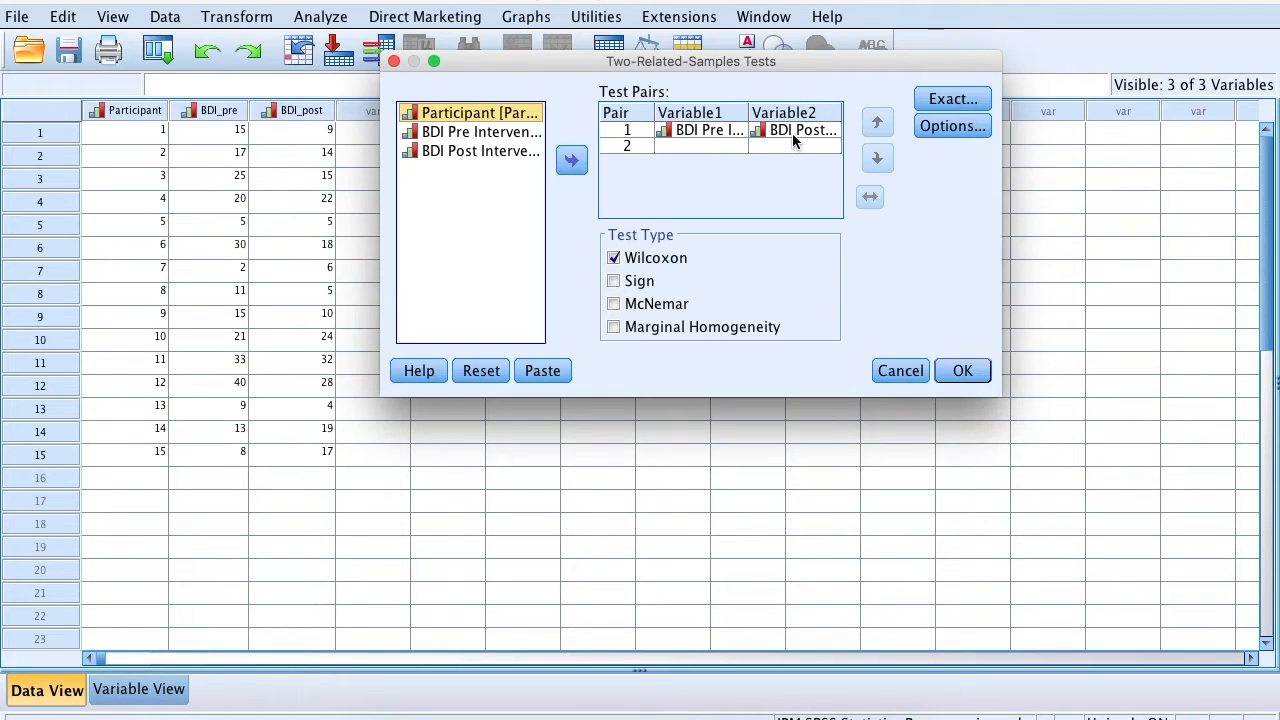
pyautogui.click(951, 125)
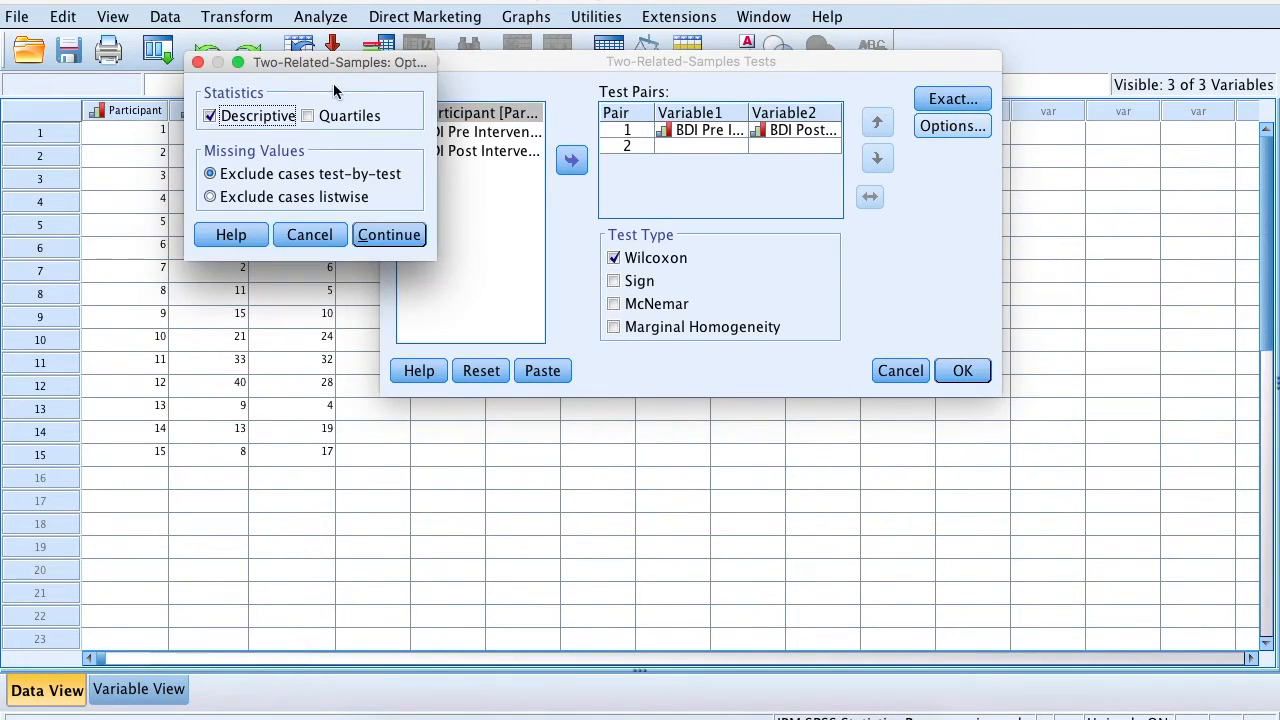
pyautogui.moveTo(237, 148)
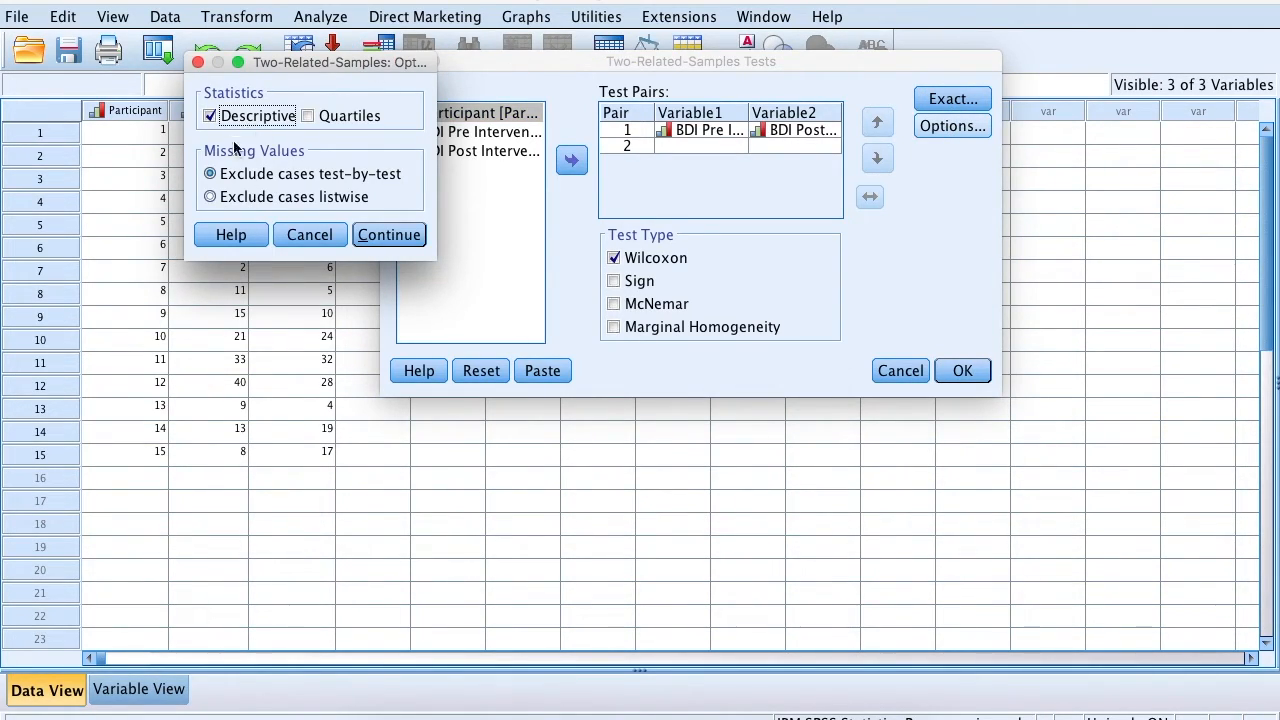
pyautogui.click(389, 234)
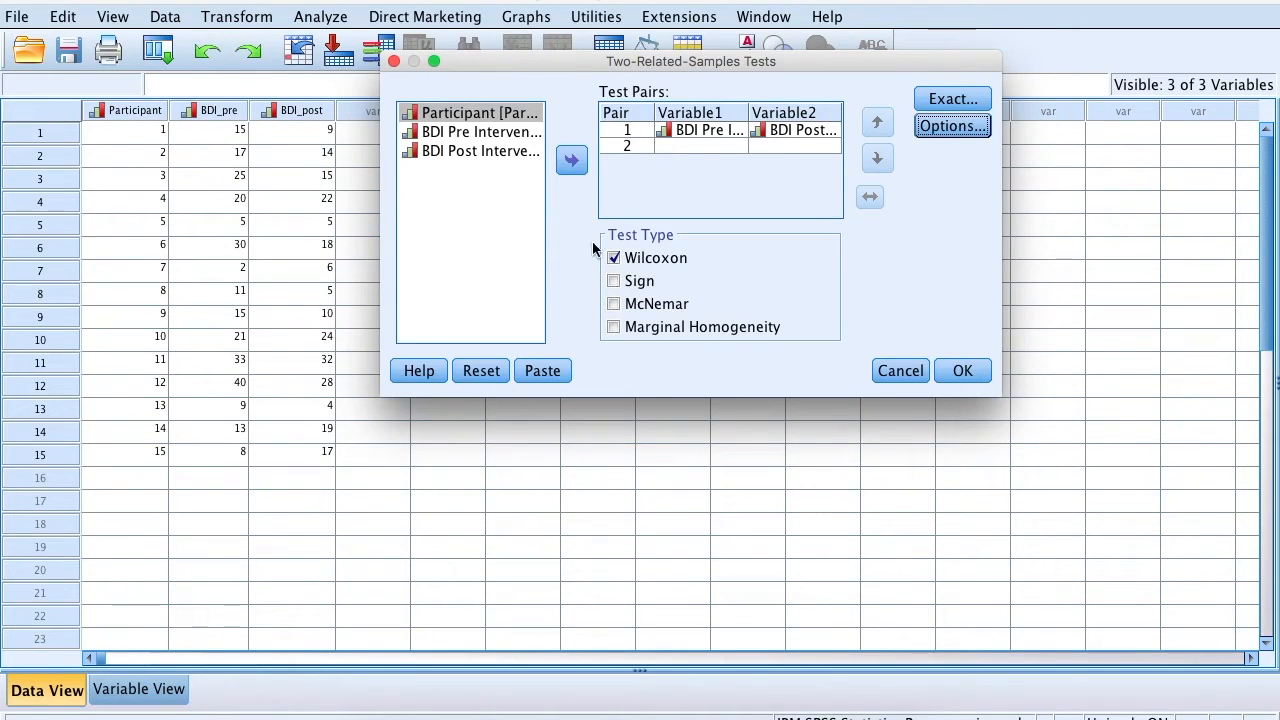
pyautogui.moveTo(631, 271)
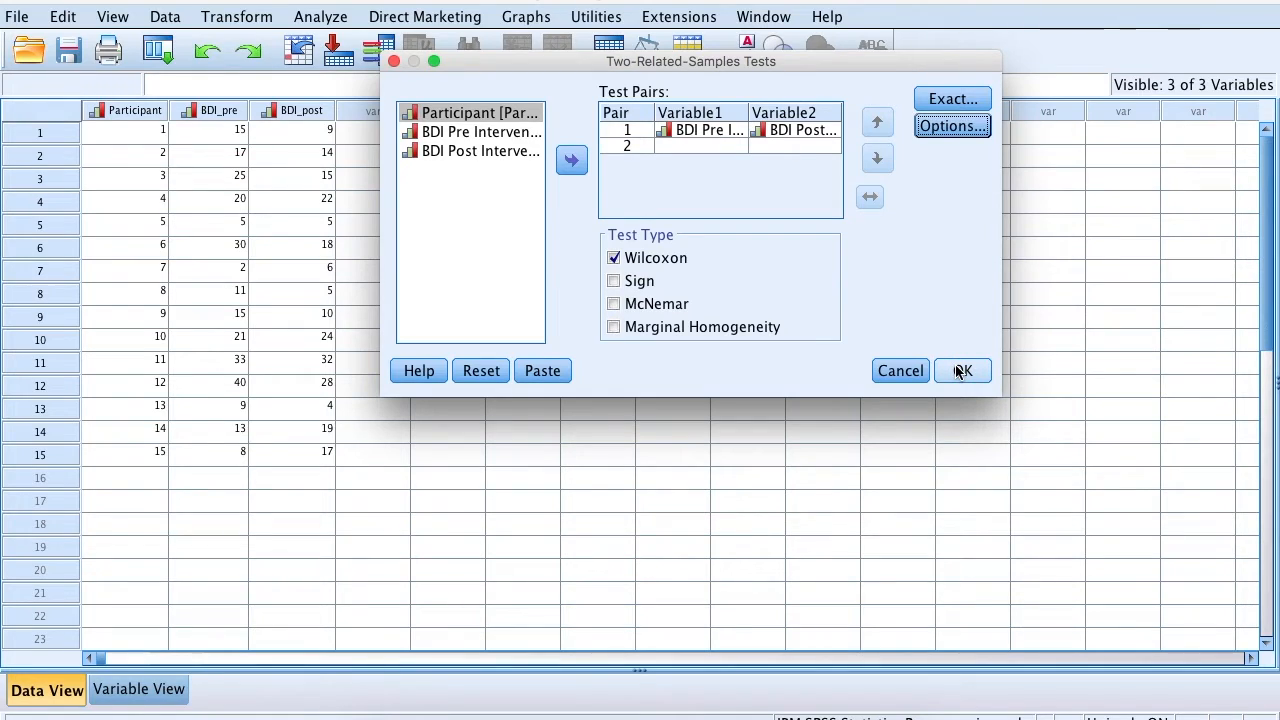
# Step: Run the Wilcoxon test and select the Descriptive Statistics table (means 17.60 and 15.20)
pyautogui.click(961, 370)
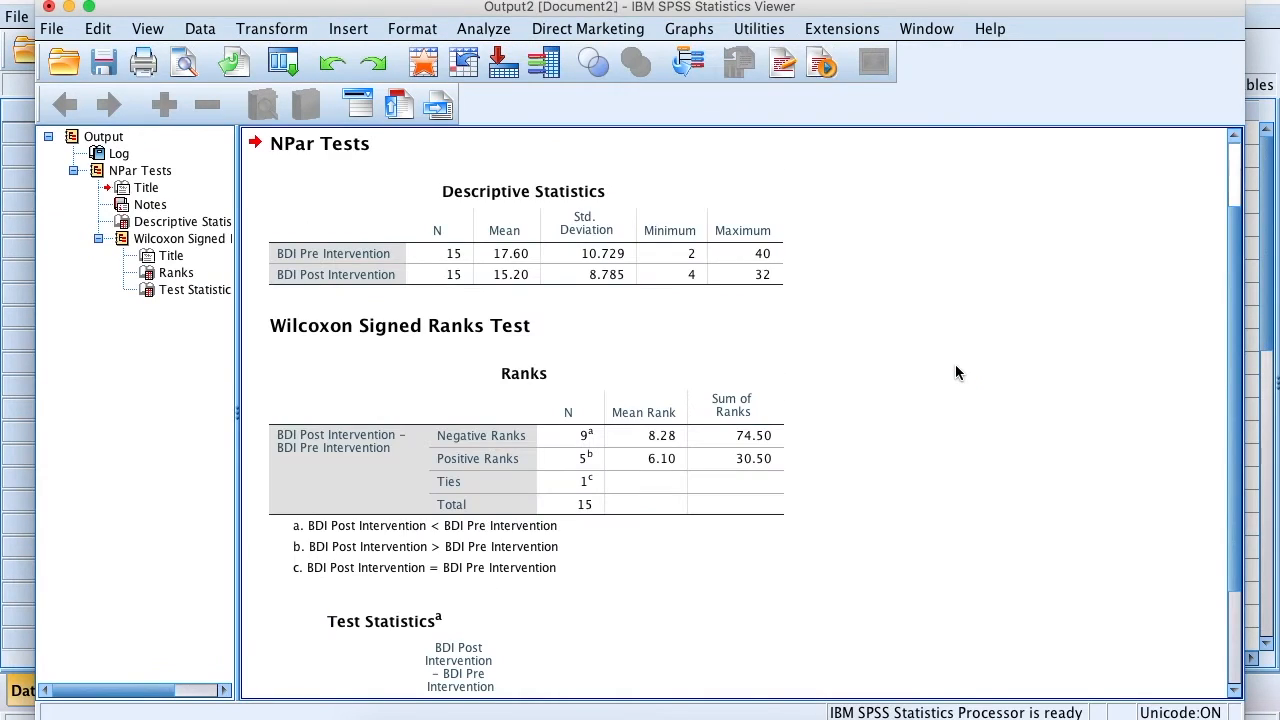
pyautogui.click(520, 253)
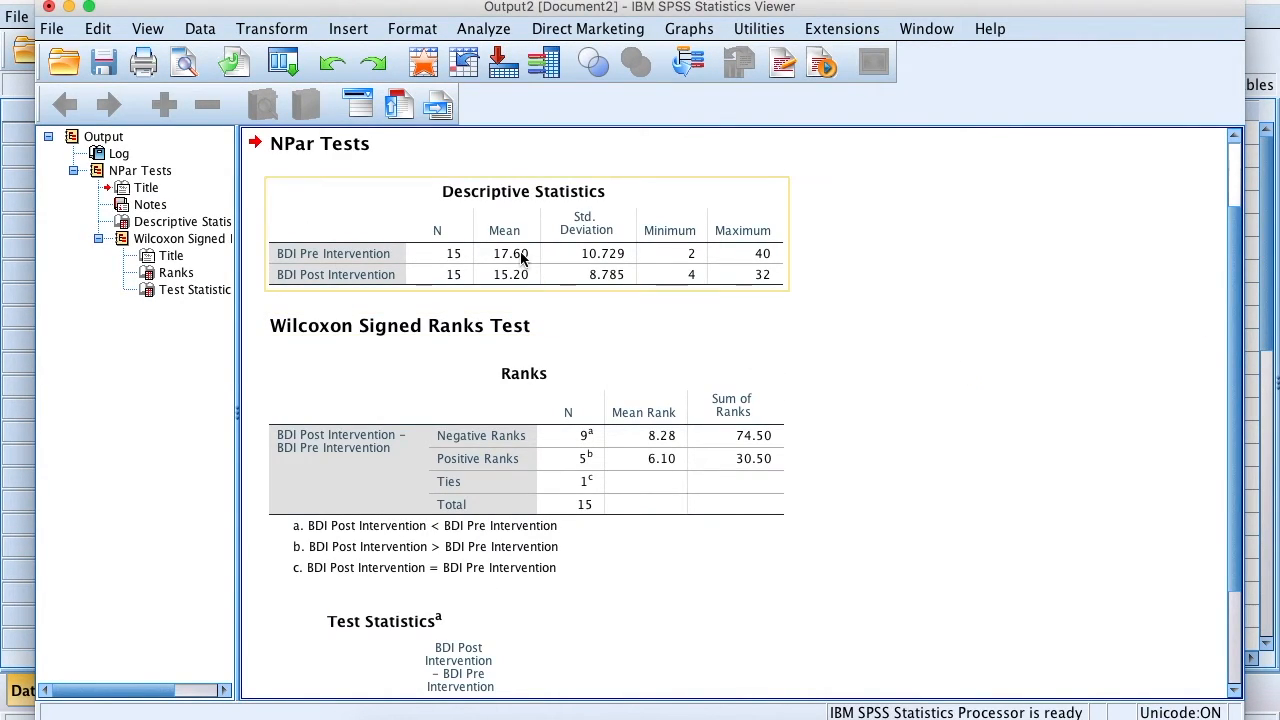
pyautogui.moveTo(445, 263)
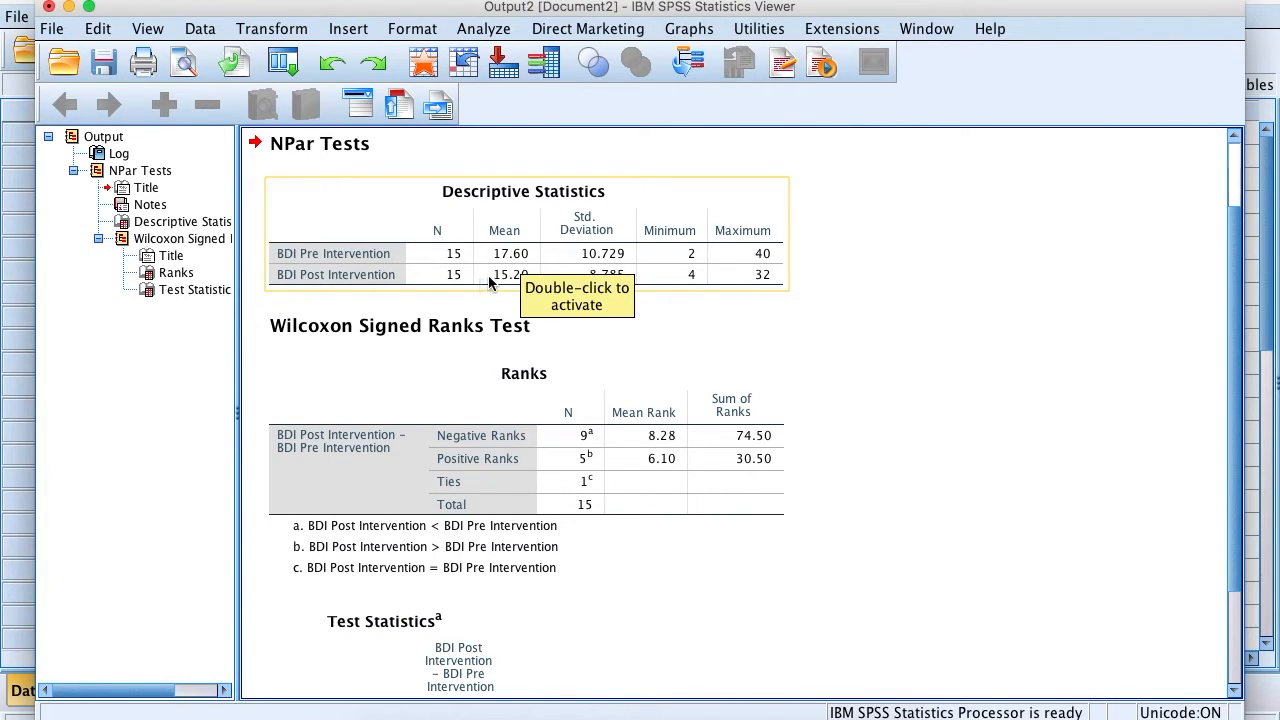
pyautogui.moveTo(600, 273)
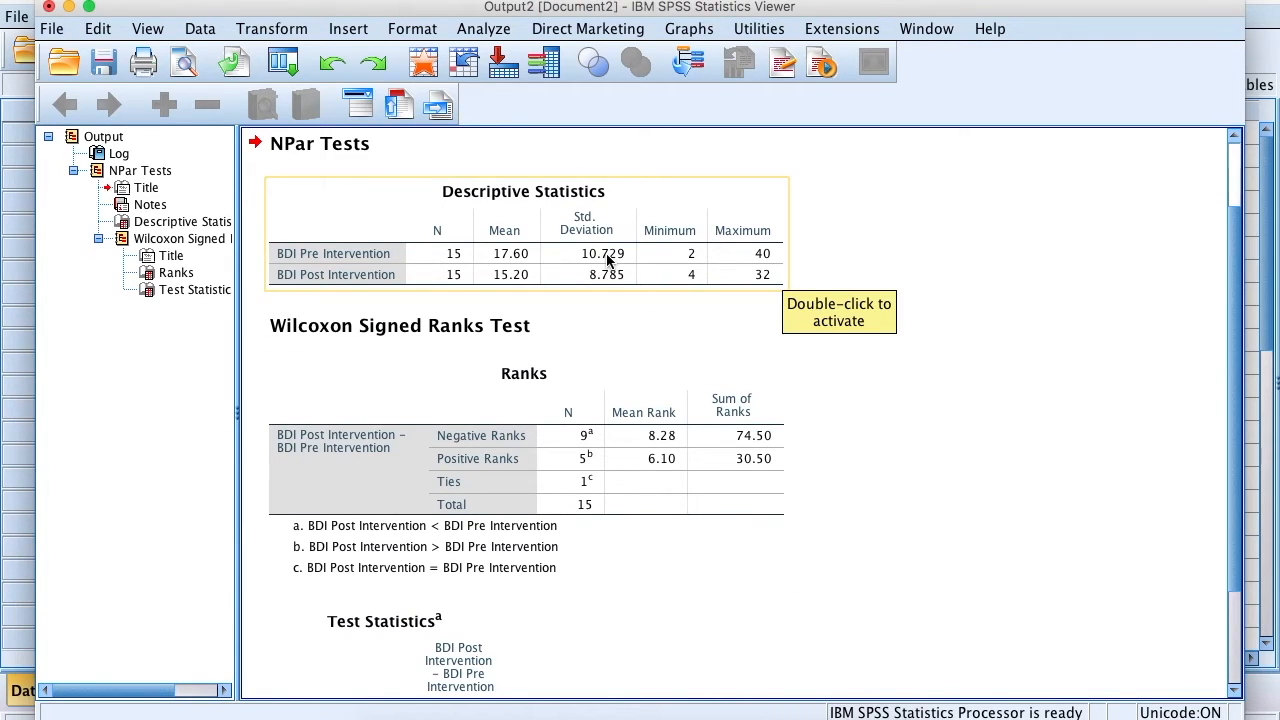
pyautogui.moveTo(727, 256)
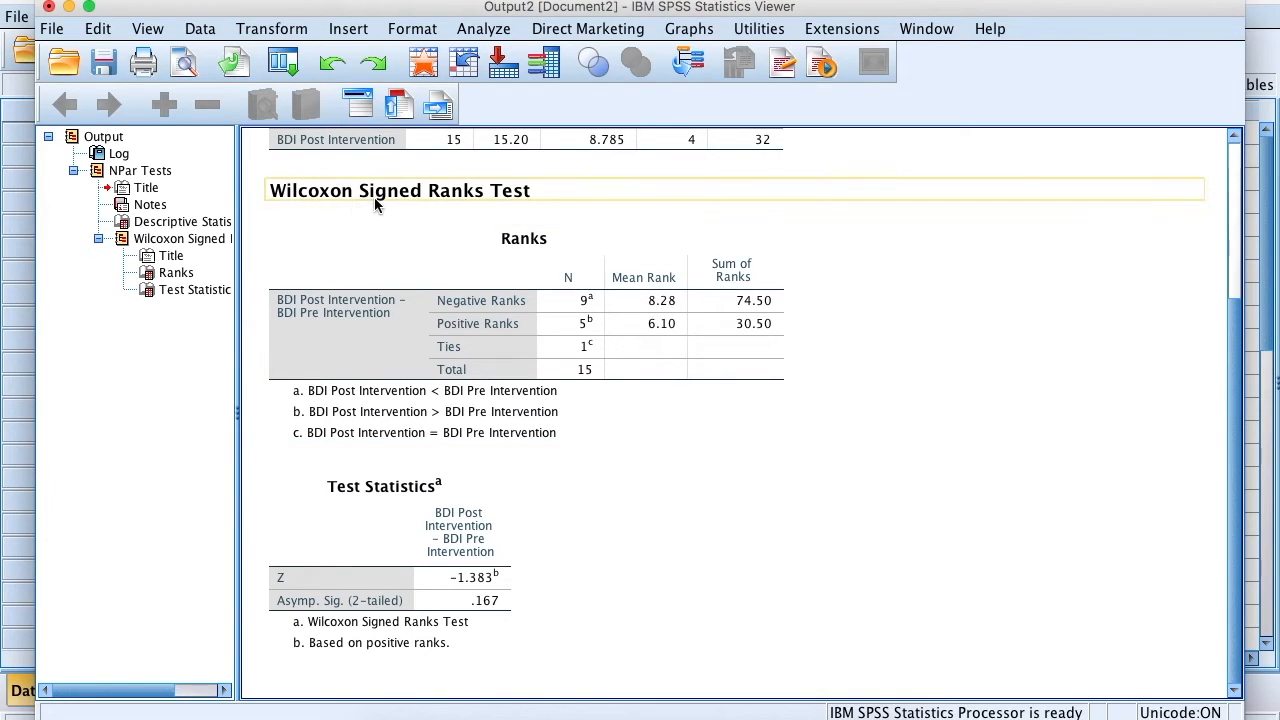
pyautogui.click(620, 283)
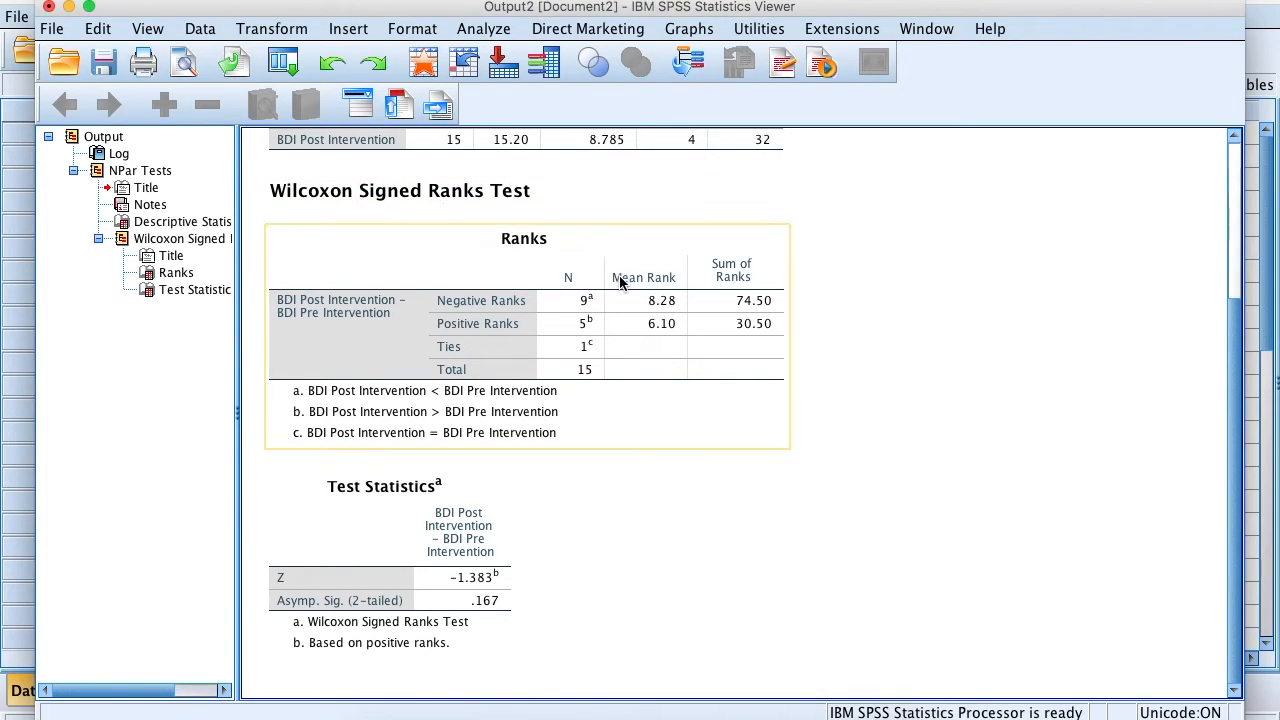
pyautogui.moveTo(740, 293)
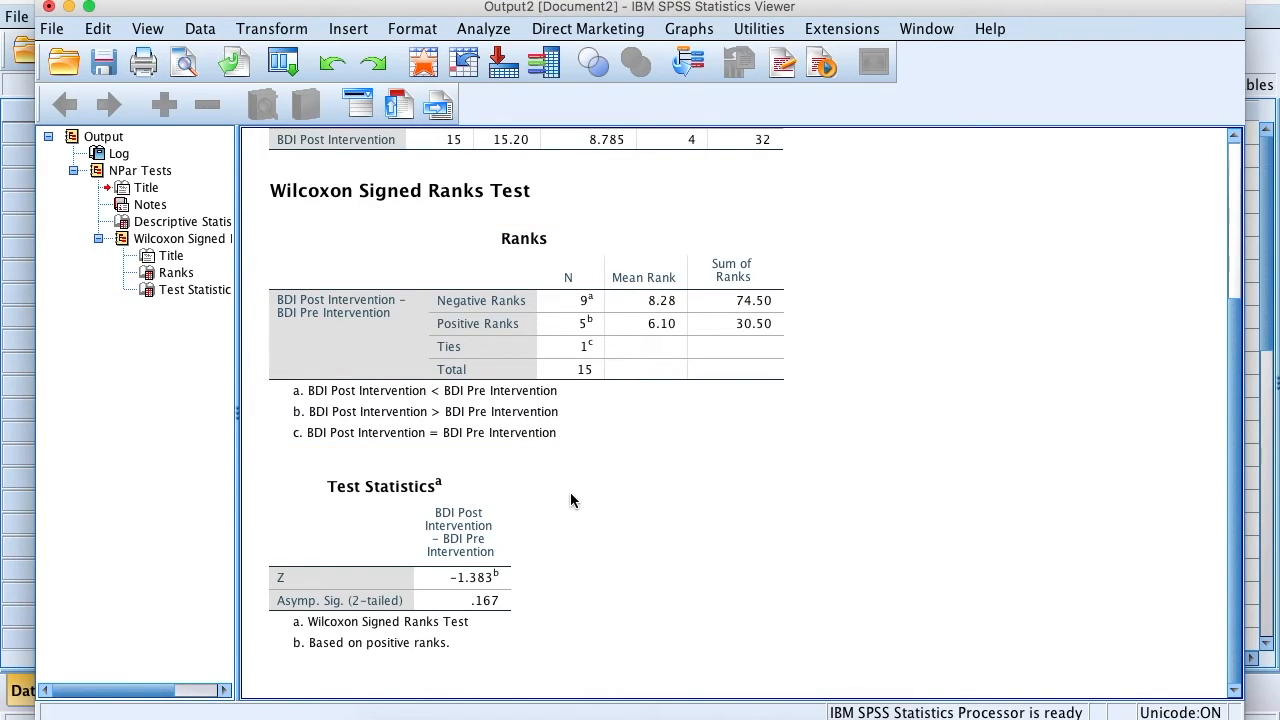
pyautogui.click(450, 577)
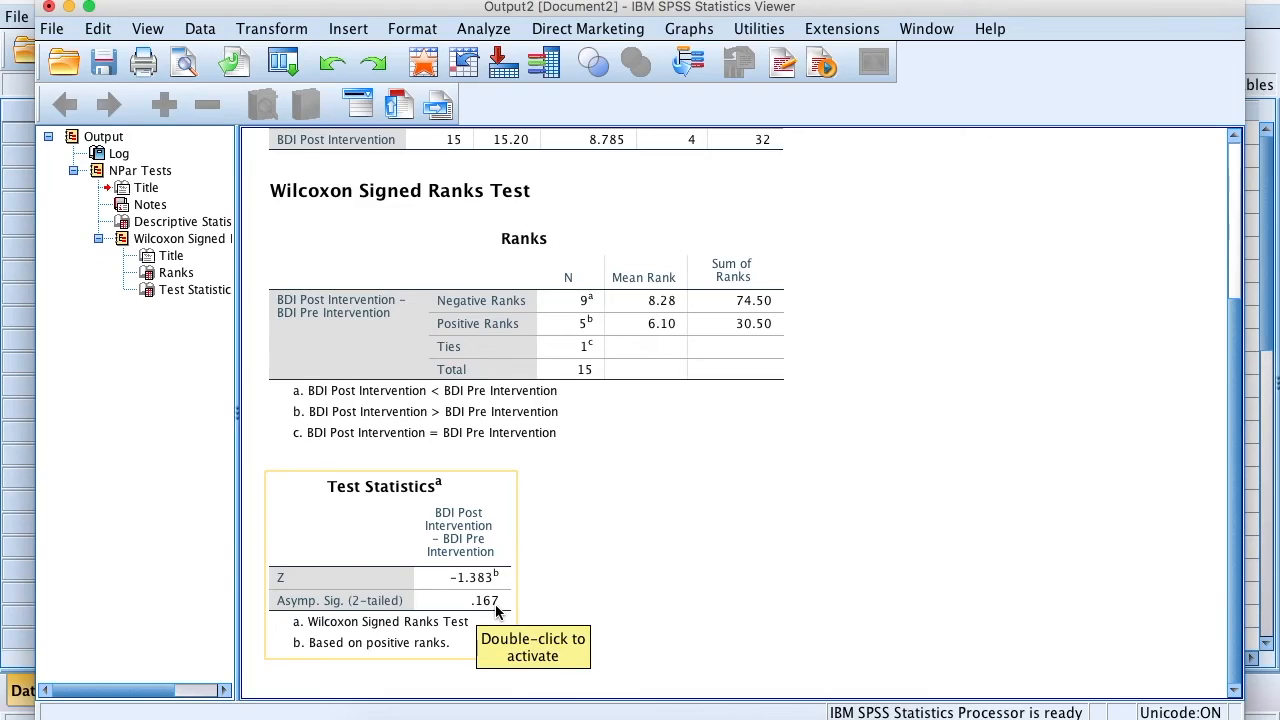
pyautogui.moveTo(575, 571)
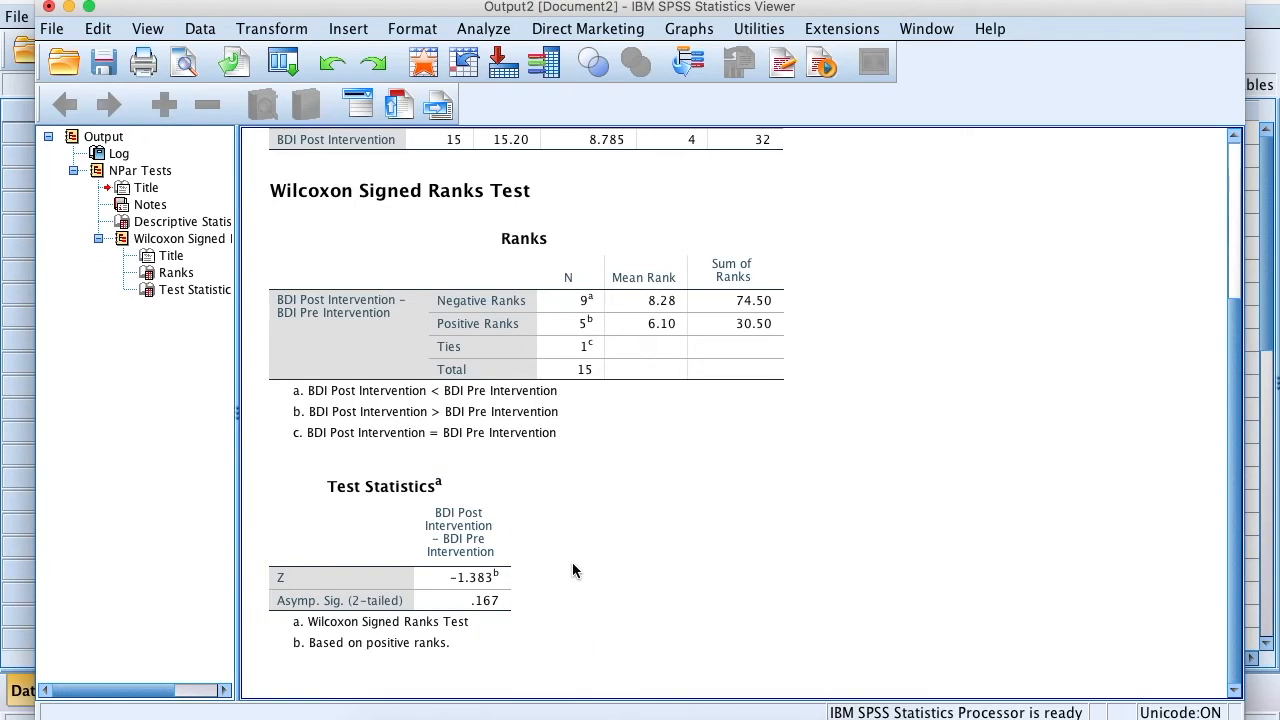
pyautogui.click(458, 518)
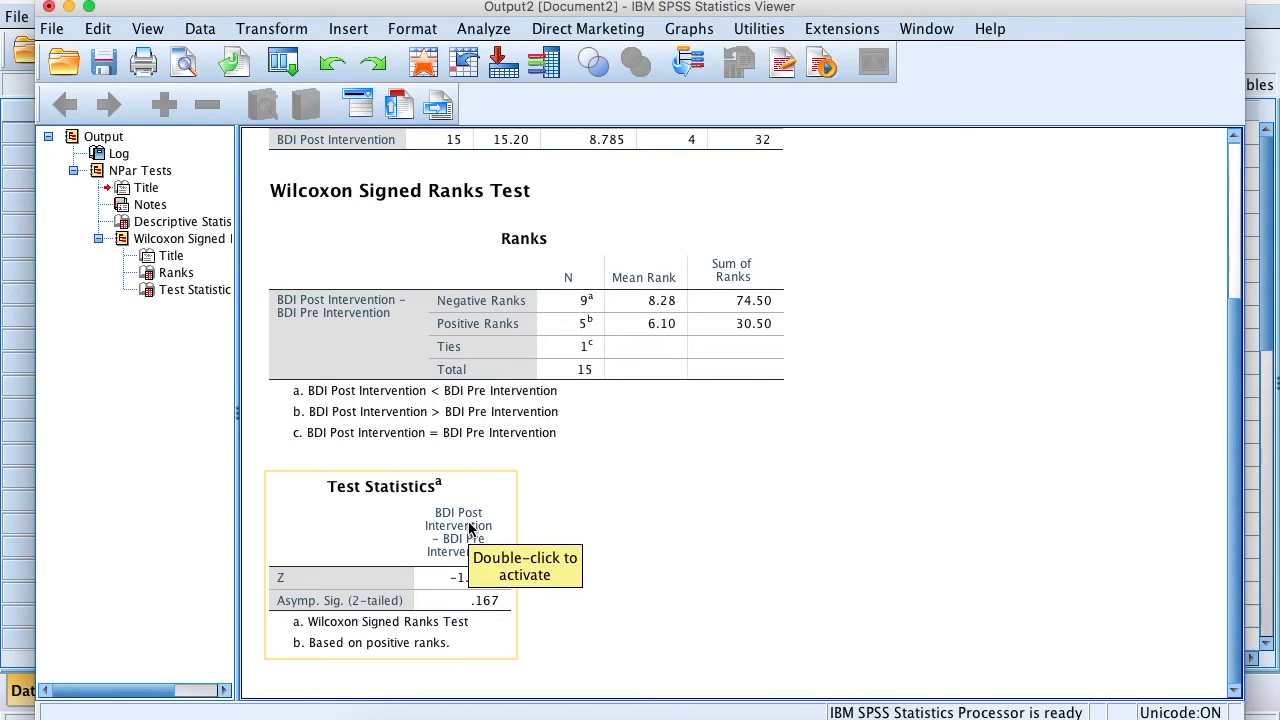
pyautogui.moveTo(440, 611)
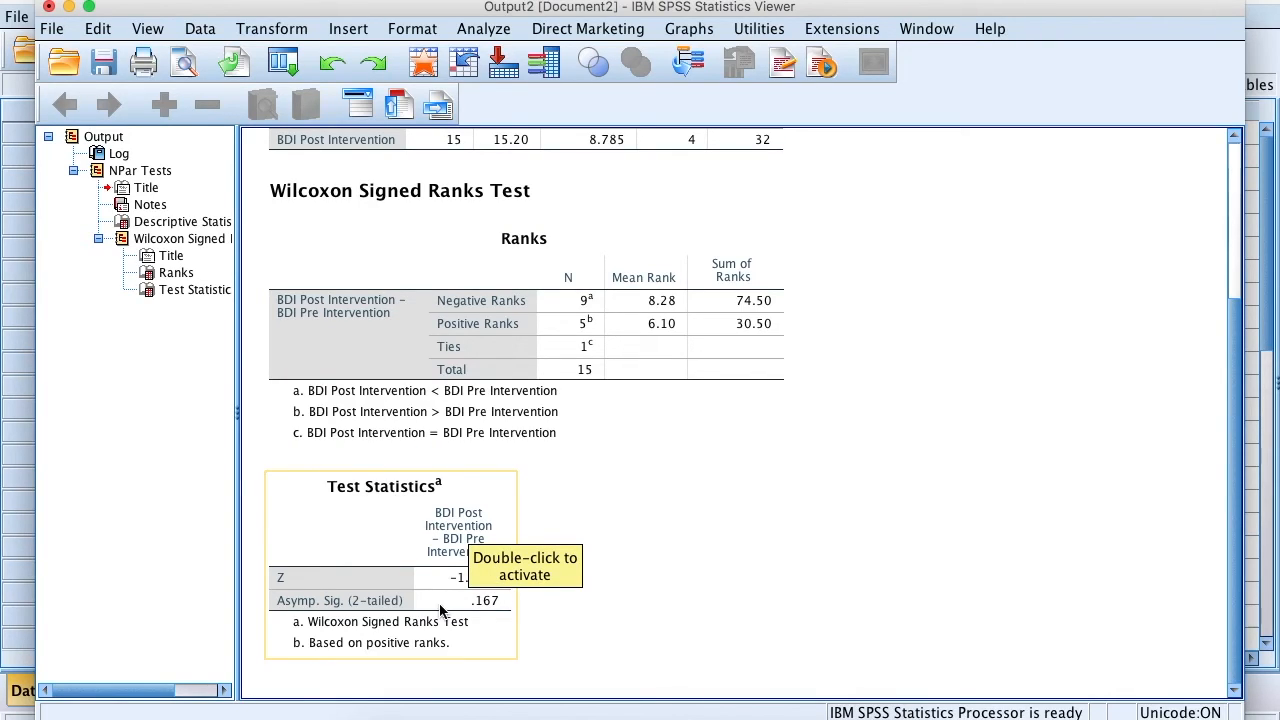